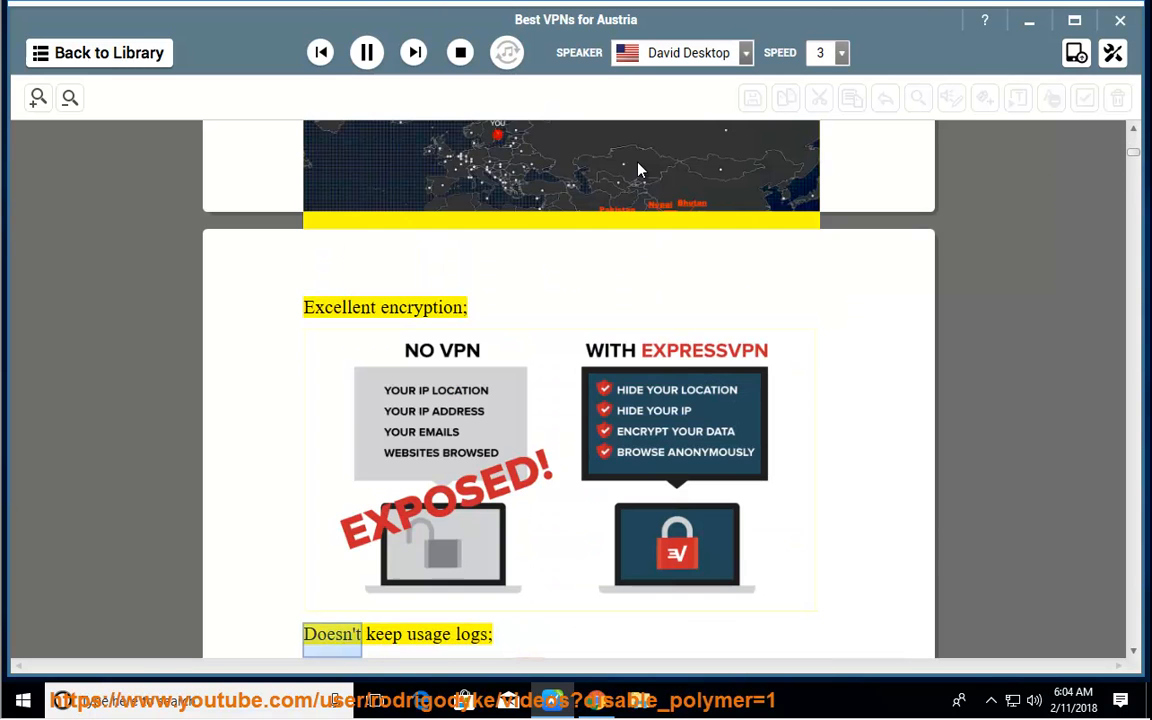
Follow the narration down through ExpressVPN's pros, cons and pricing to its encryption paragraph
scroll("down", 3)
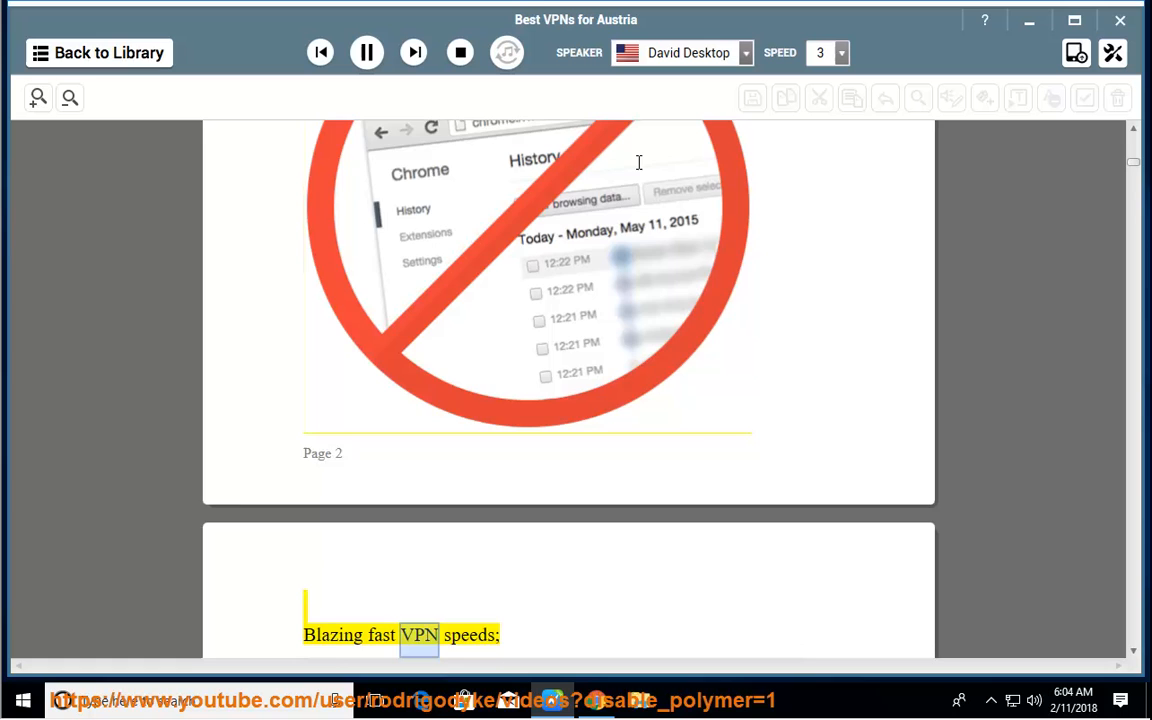
scroll("down", 3)
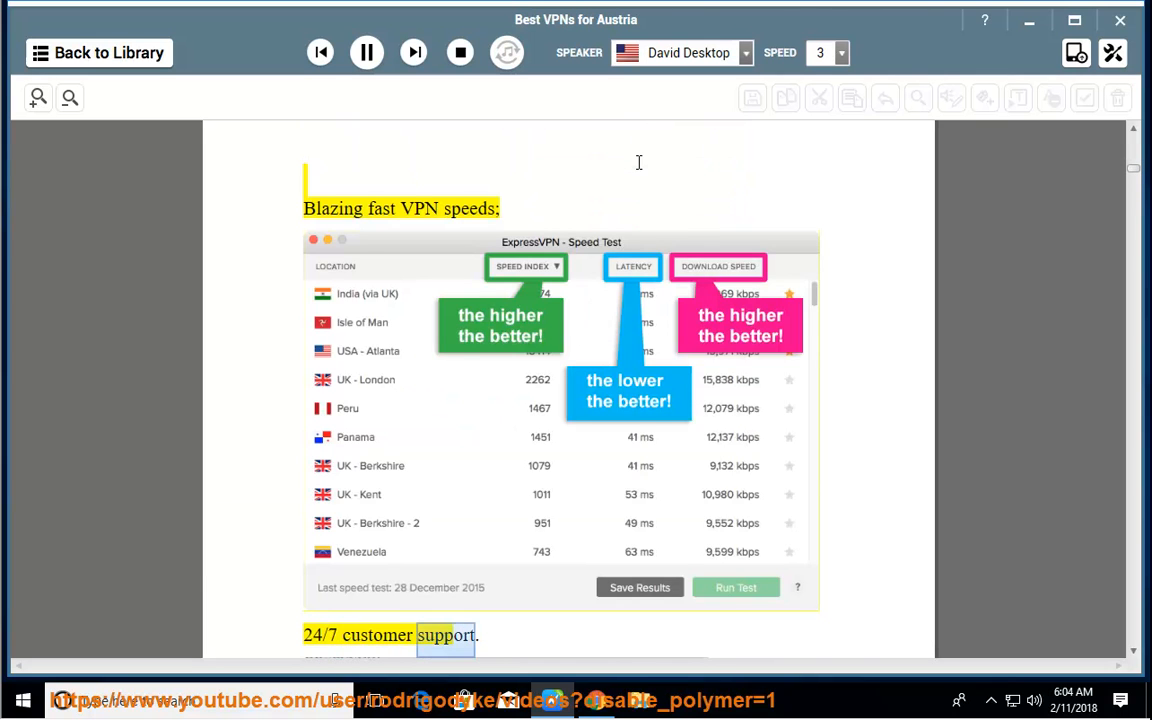
scroll("down", 3)
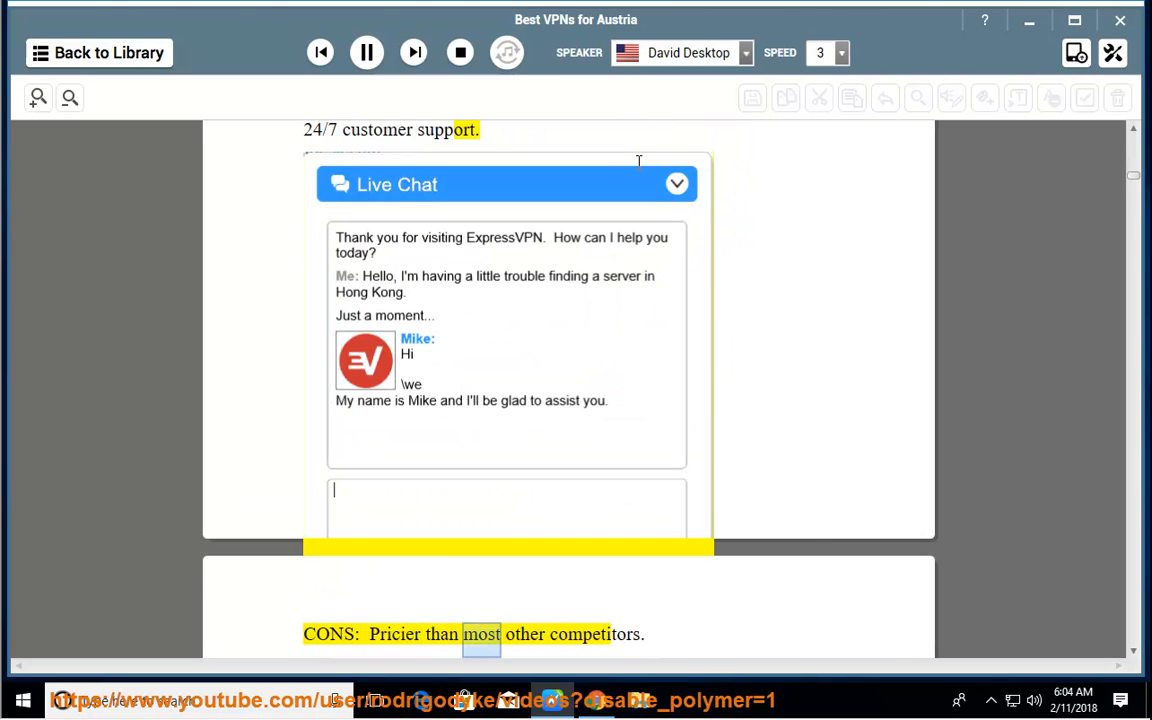
scroll("down", 3)
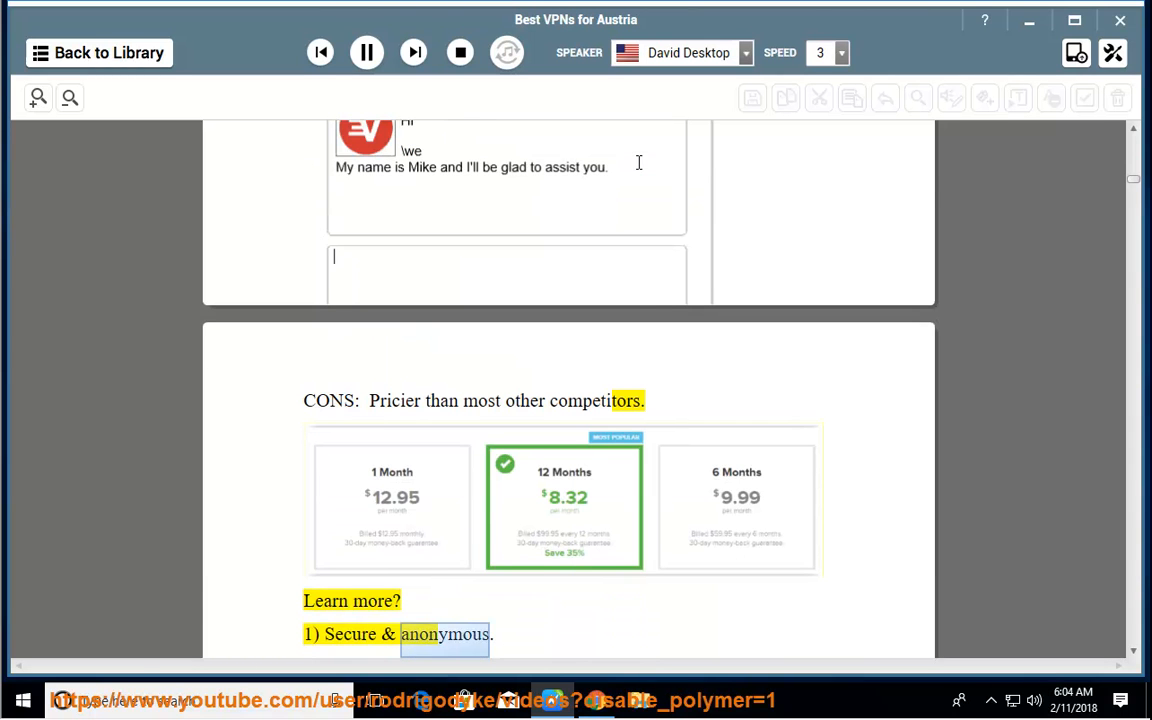
scroll("down", 3)
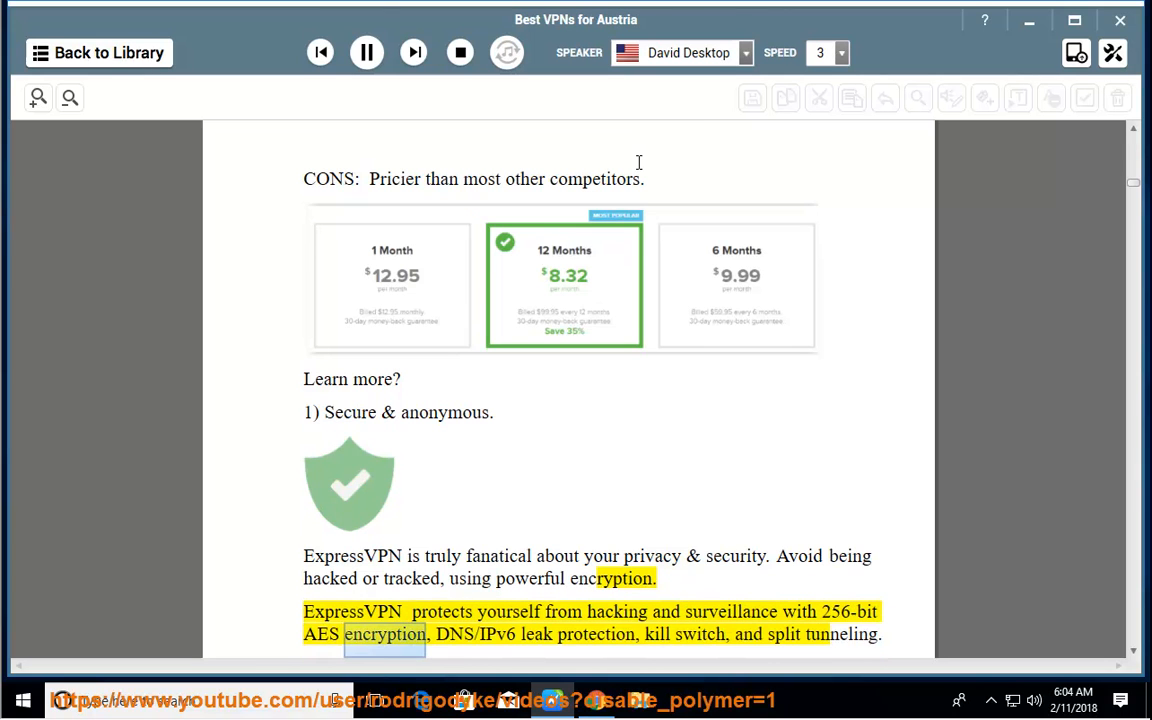
Follow the narration through ExpressVPN's numbered benefits 2–6
double_click(536, 634)
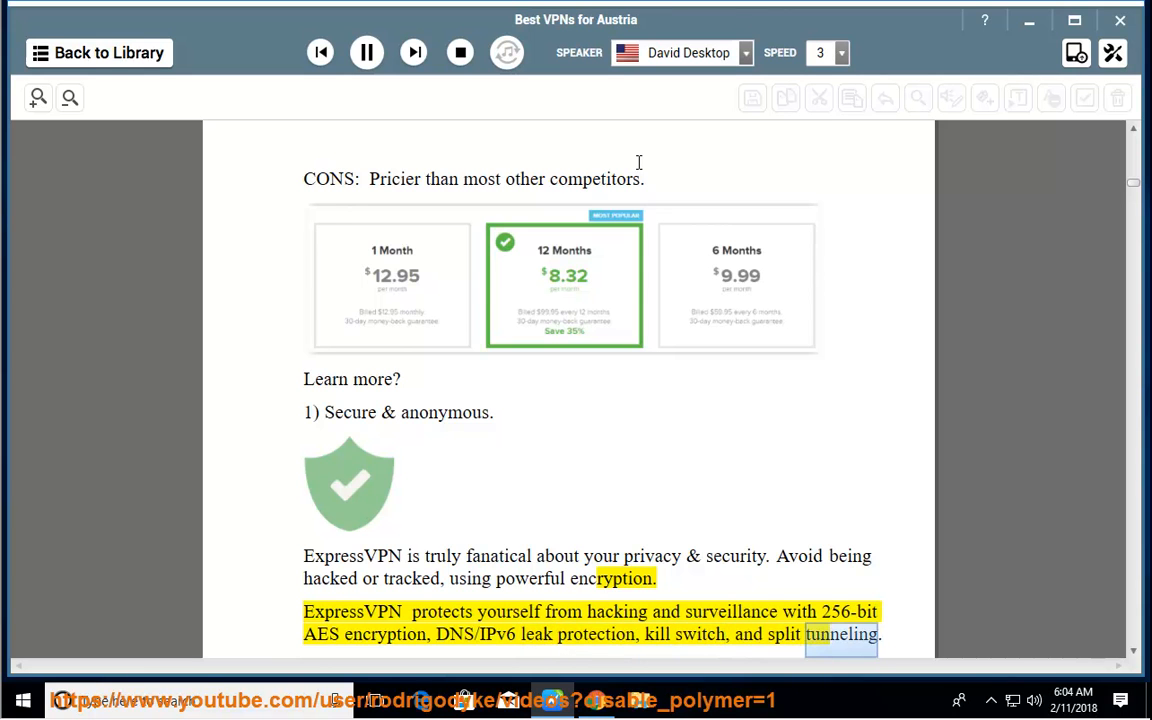
scroll("down", 3)
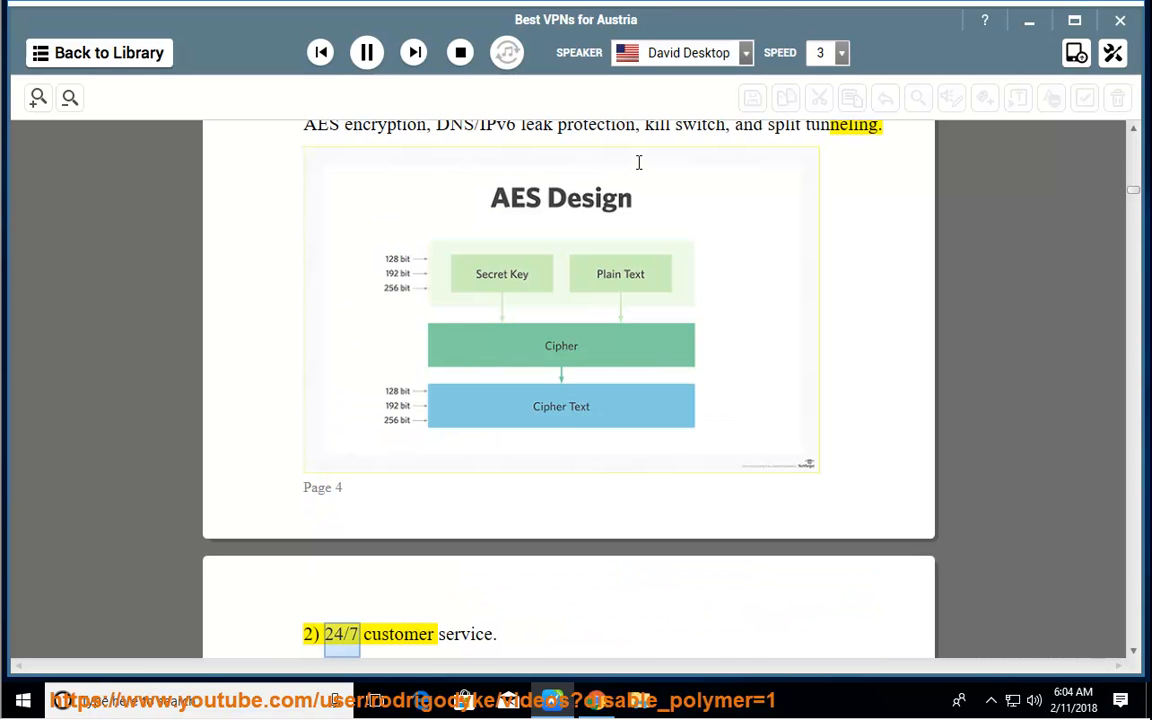
scroll("down", 3)
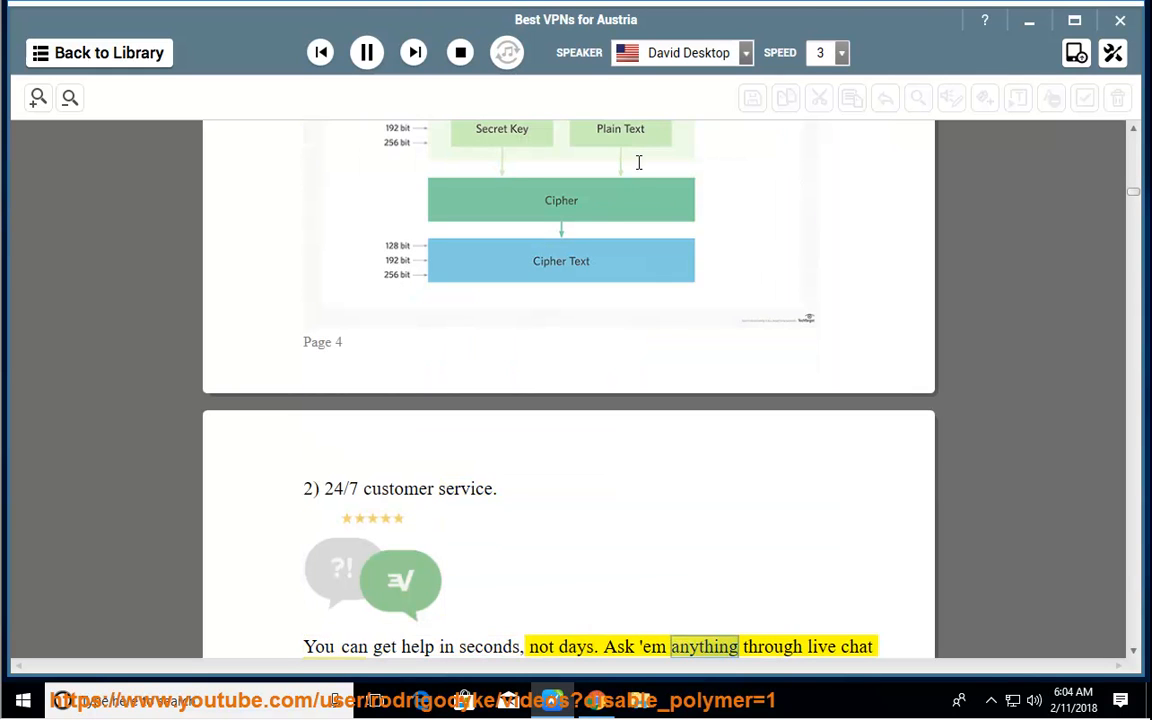
scroll("down", 3)
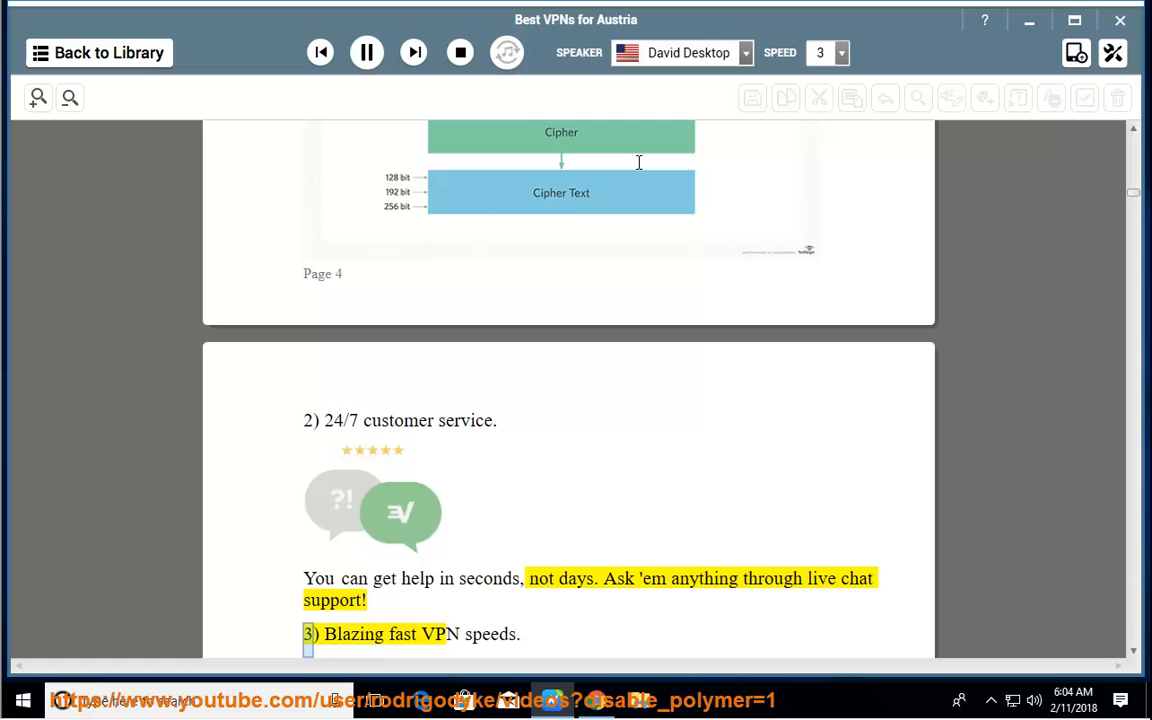
Follow the reading of ExpressVPN's refund offer into Number 2: Buffered and its 9.9 score
double_click(490, 634)
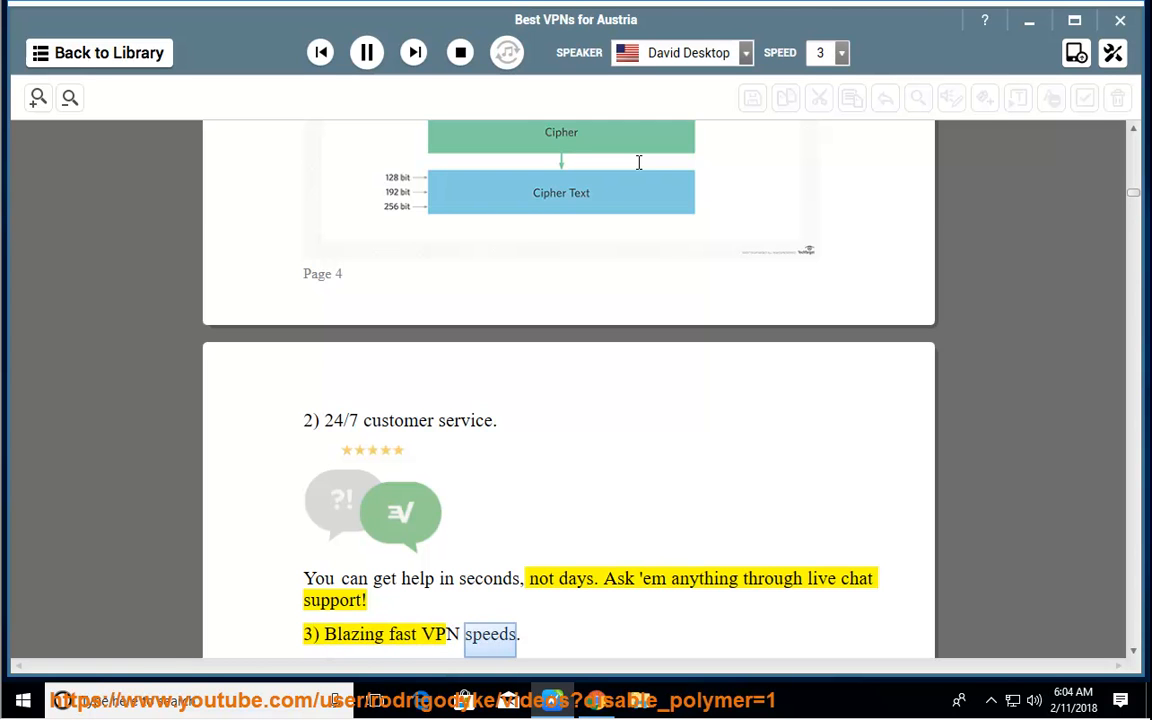
scroll("down", 3)
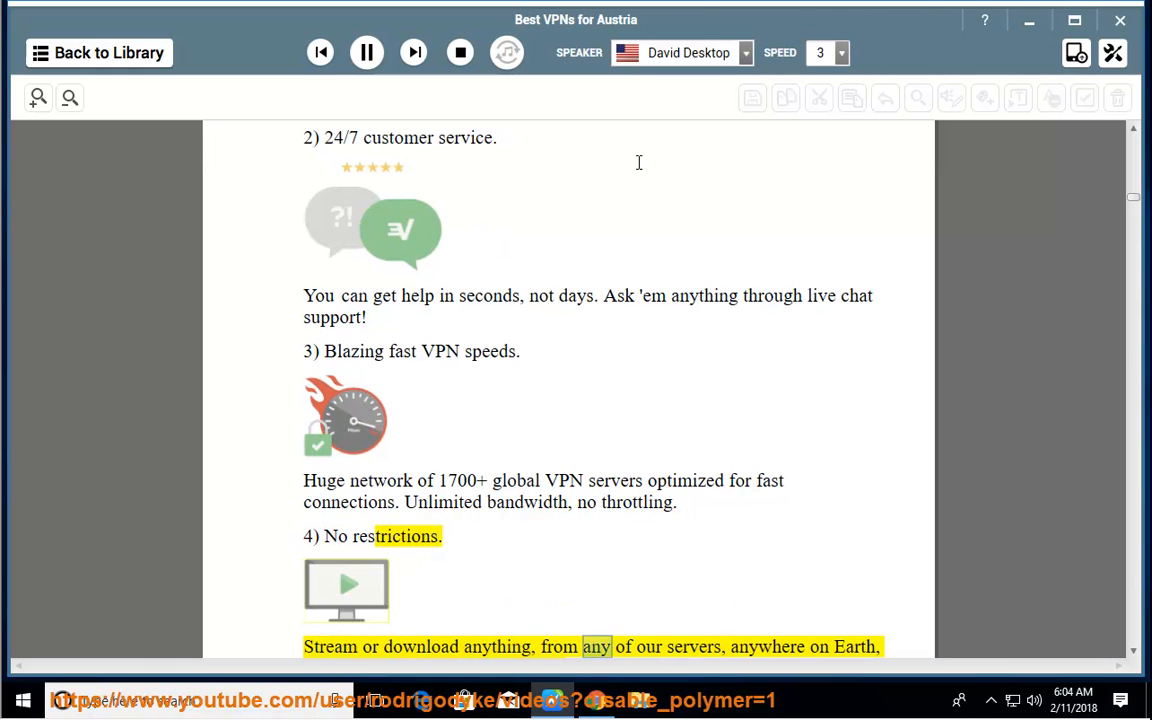
scroll("down", 3)
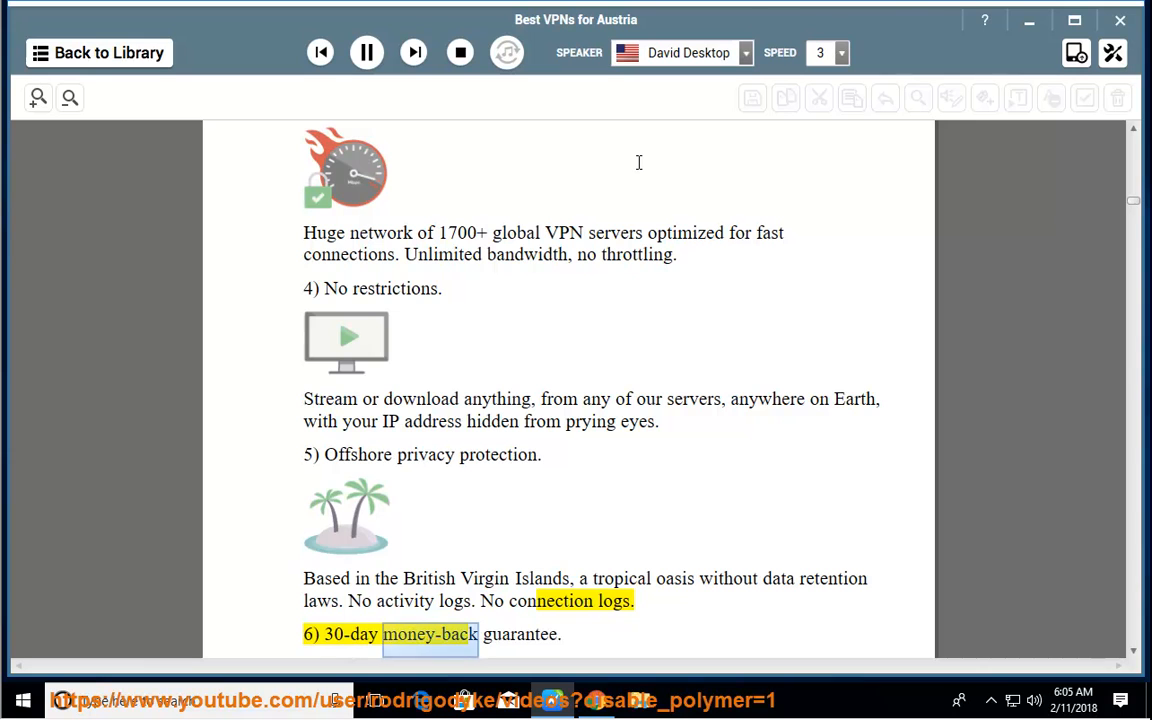
scroll("down", 3)
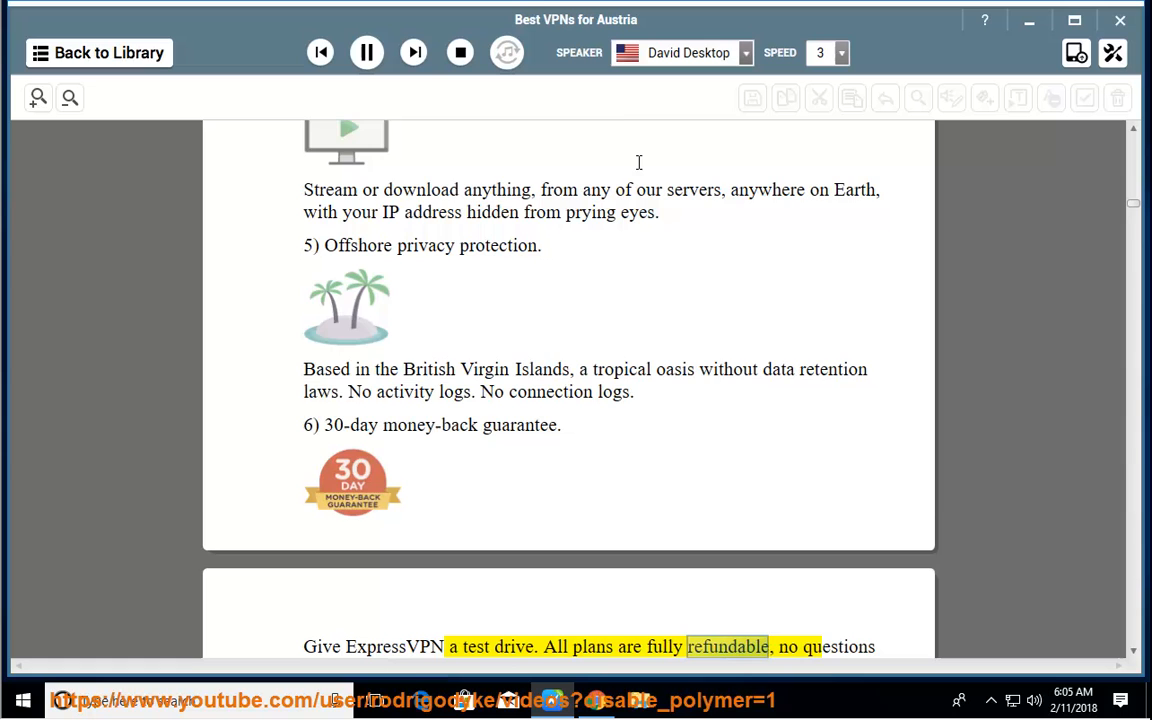
scroll("down", 3)
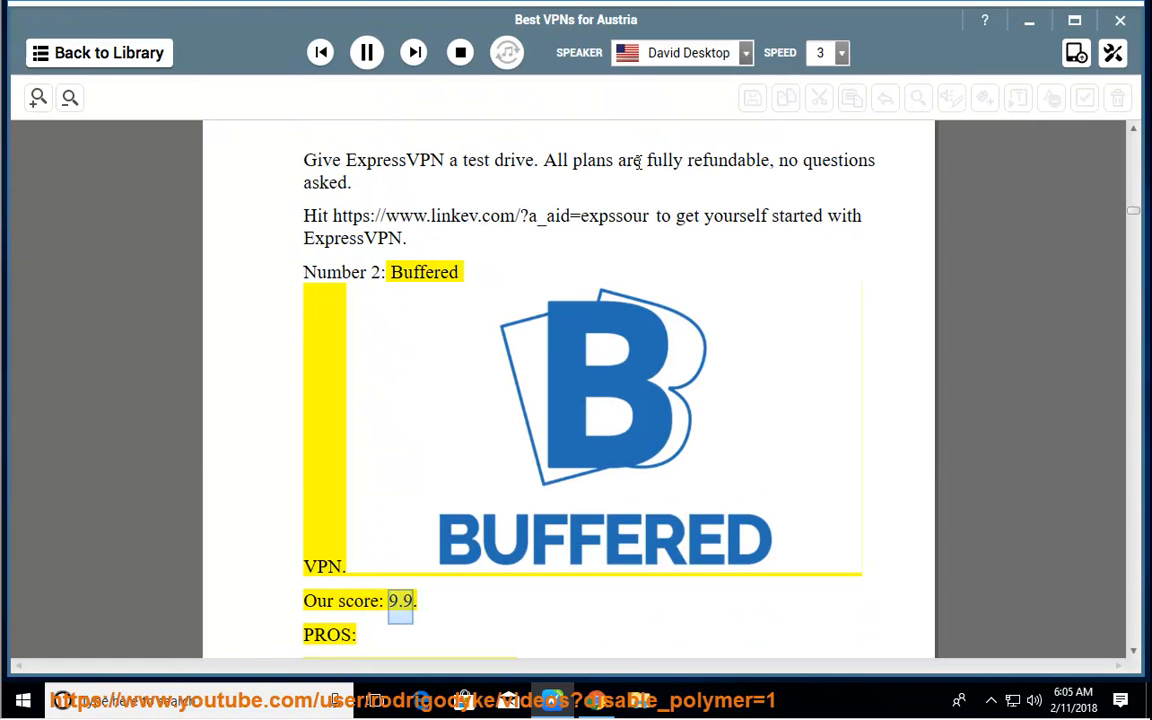
Follow the narration through Buffered's pros, cons and benefits to its Windows, Mac and Linux client line
scroll("down", 3)
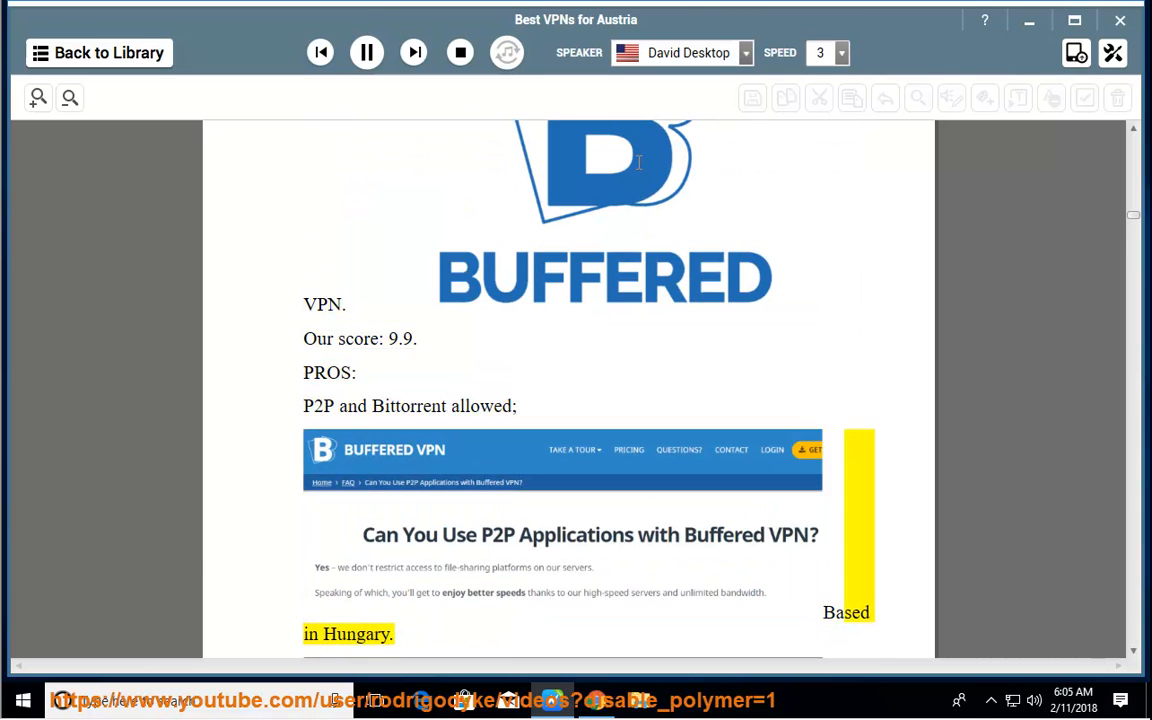
scroll("down", 3)
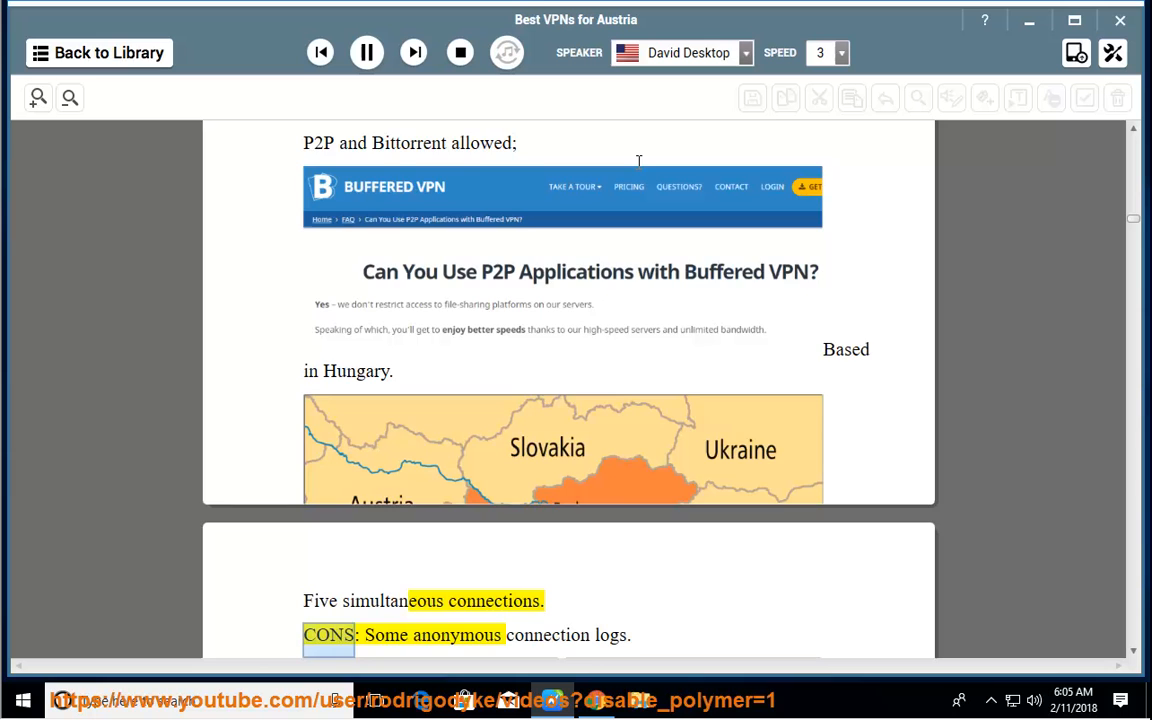
scroll("down", 3)
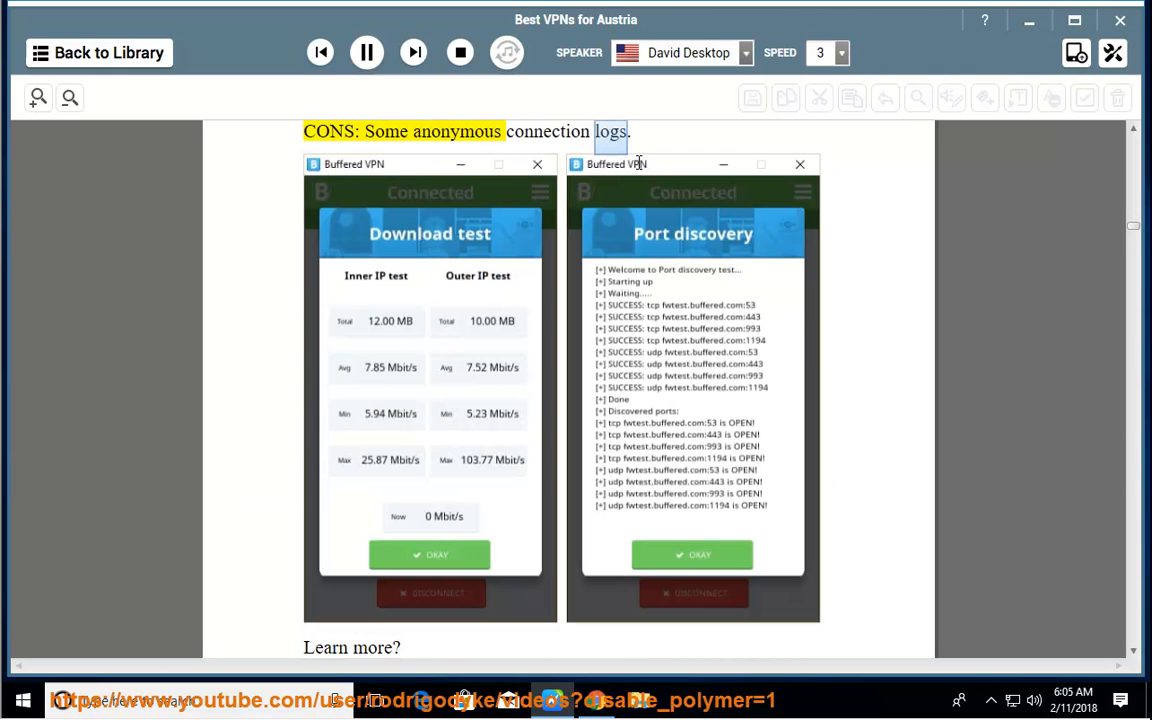
scroll("down", 3)
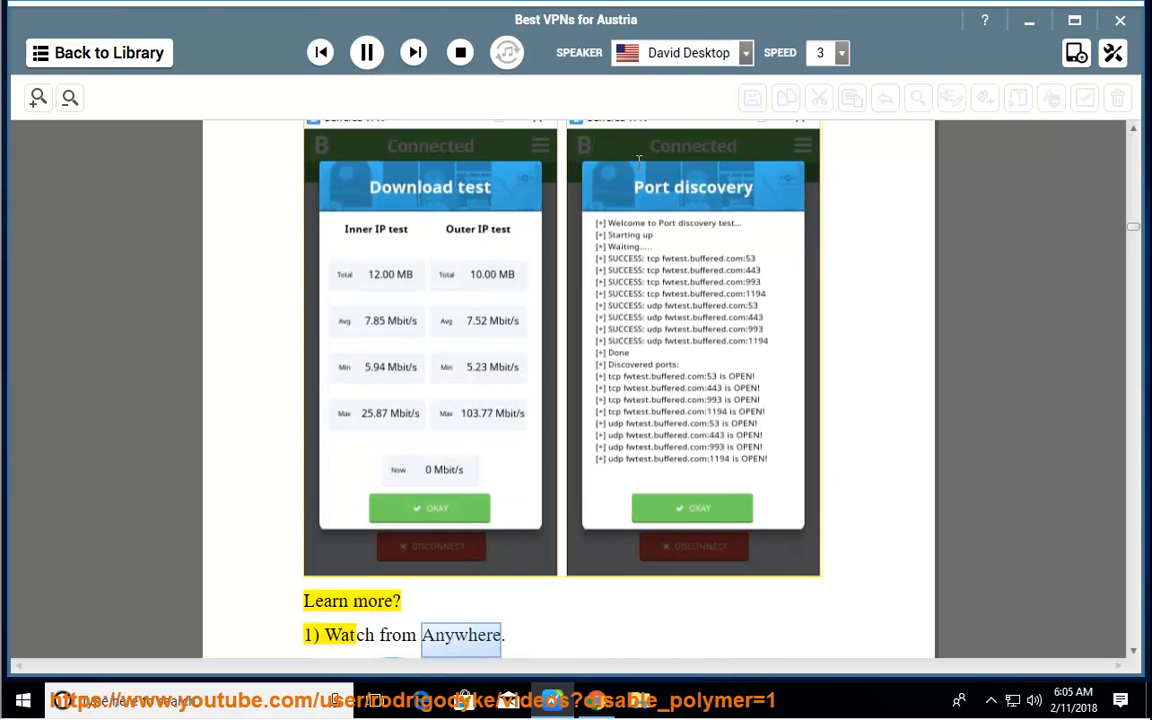
scroll("down", 3)
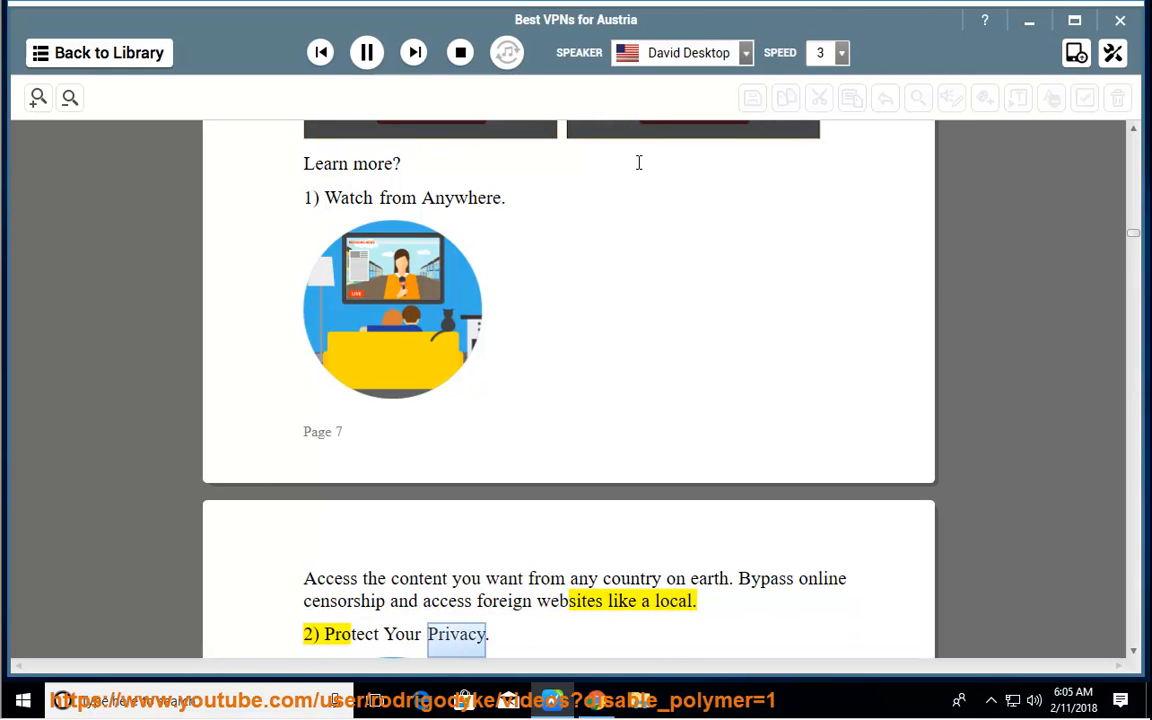
scroll("down", 3)
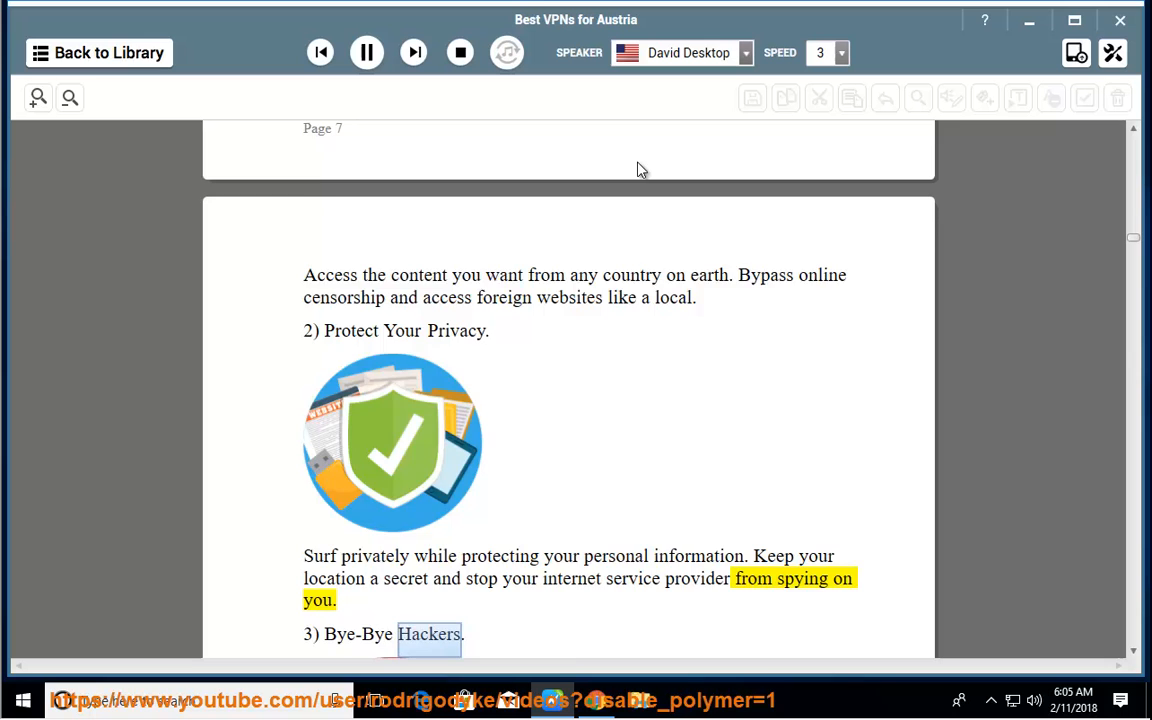
scroll("down", 3)
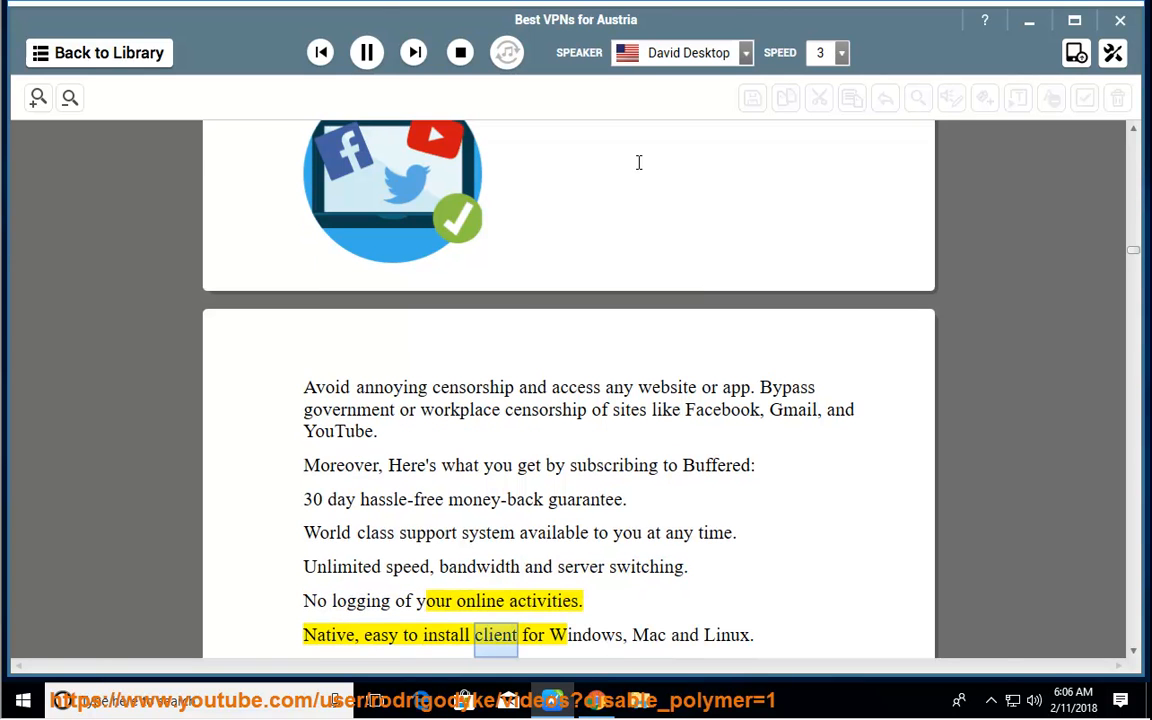
double_click(726, 636)
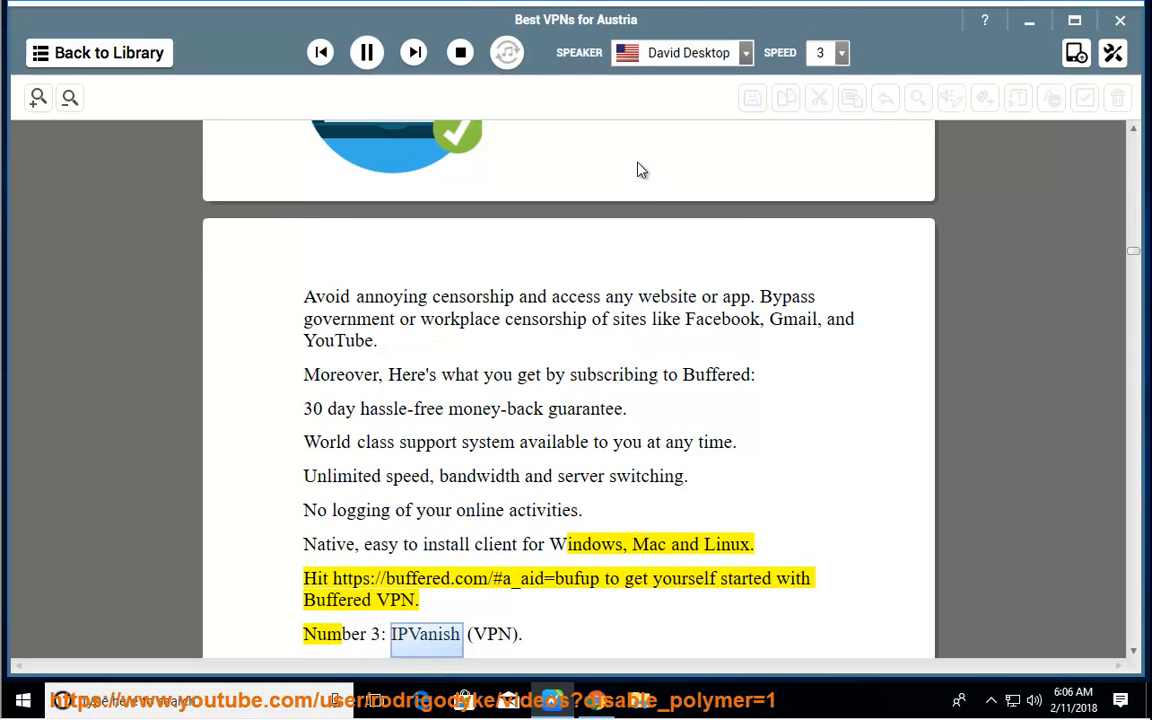
Follow the reading of IPVanish's server count, locations, IP addresses and five-device limit to its first benefit
scroll("down", 3)
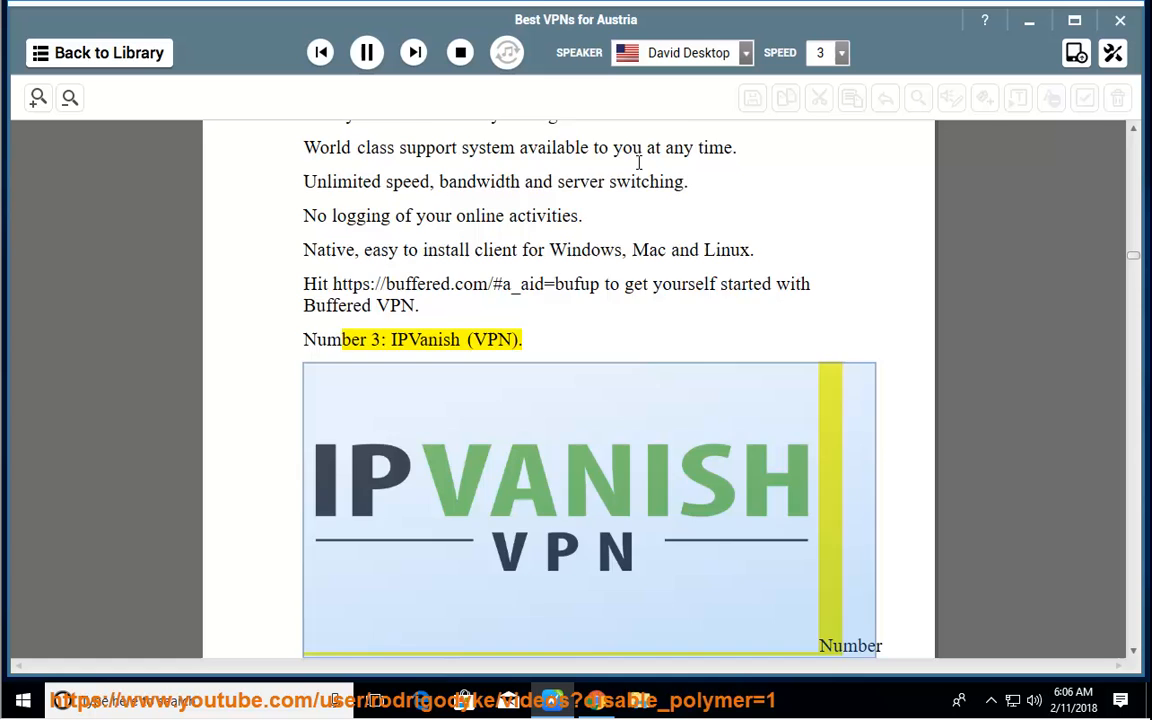
scroll("down", 3)
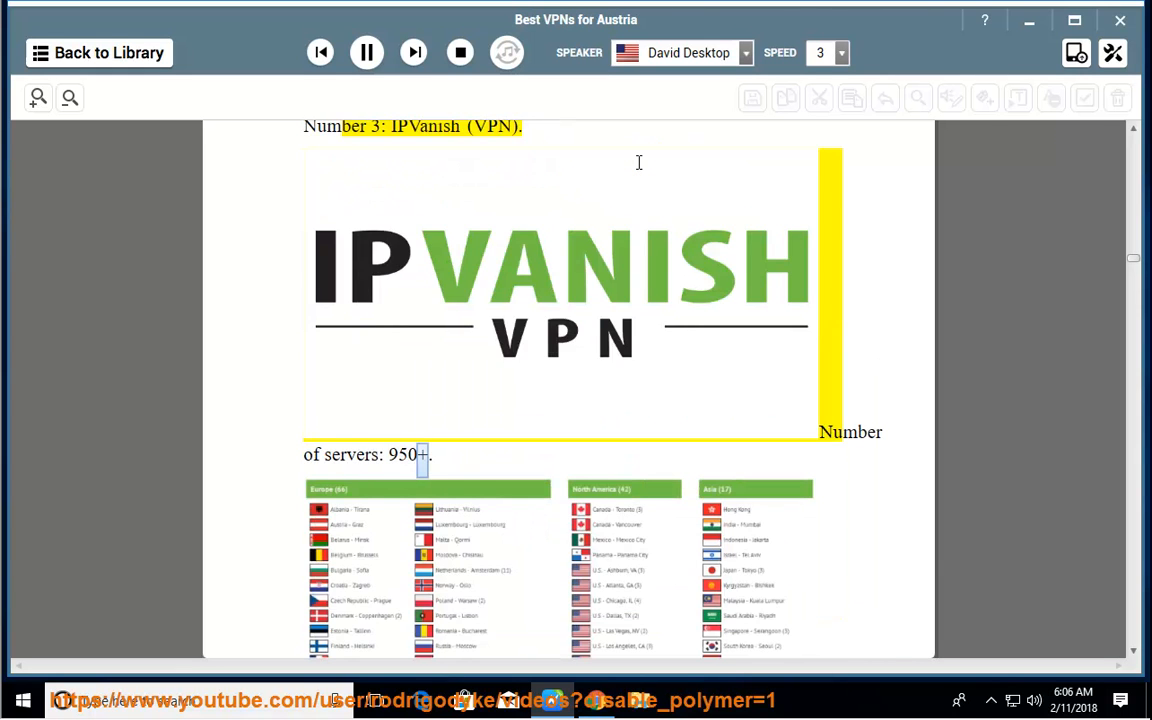
scroll("down", 3)
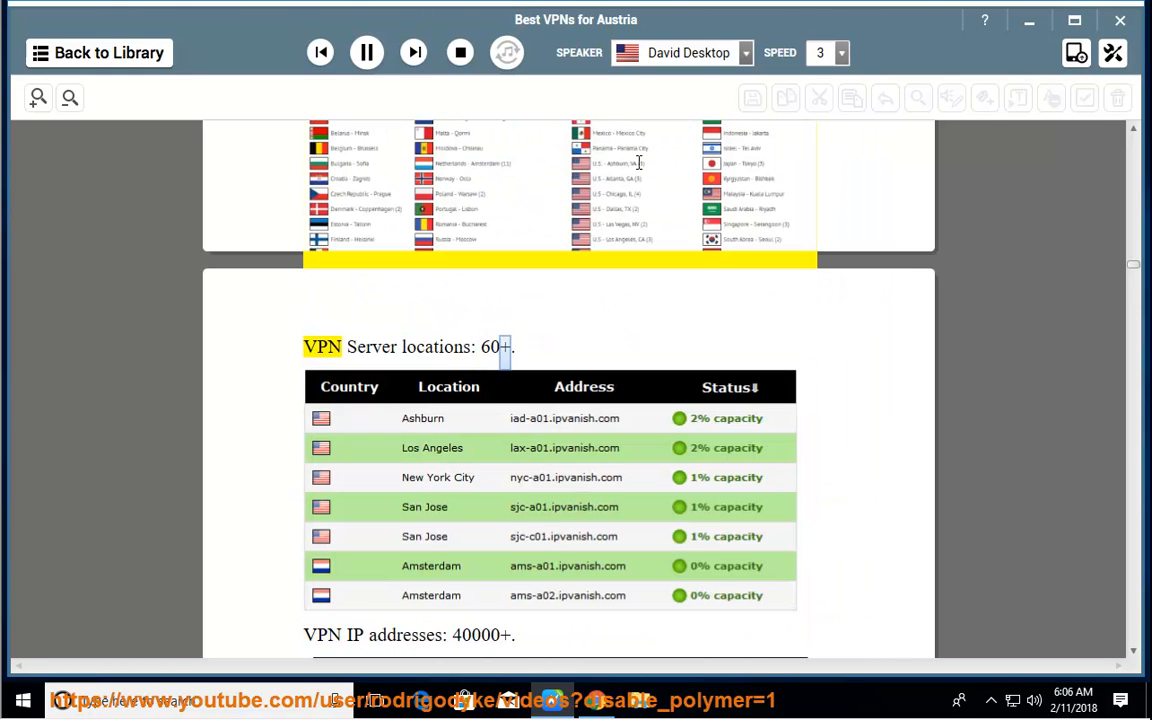
scroll("down", 3)
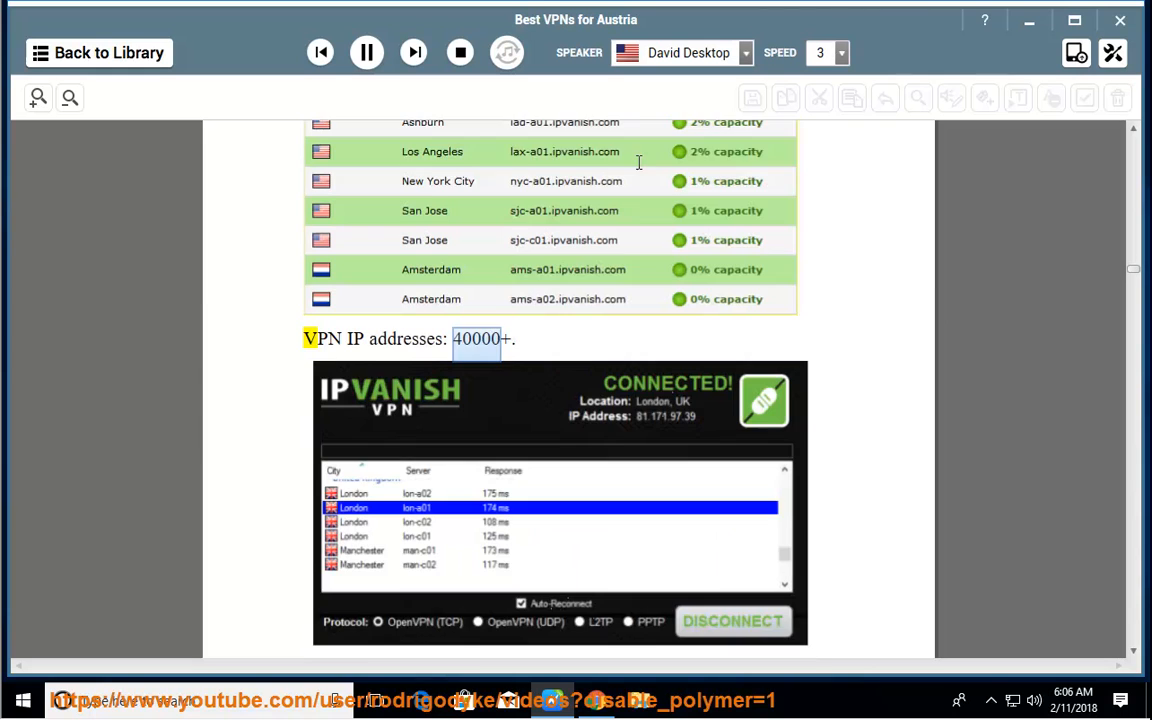
scroll("down", 3)
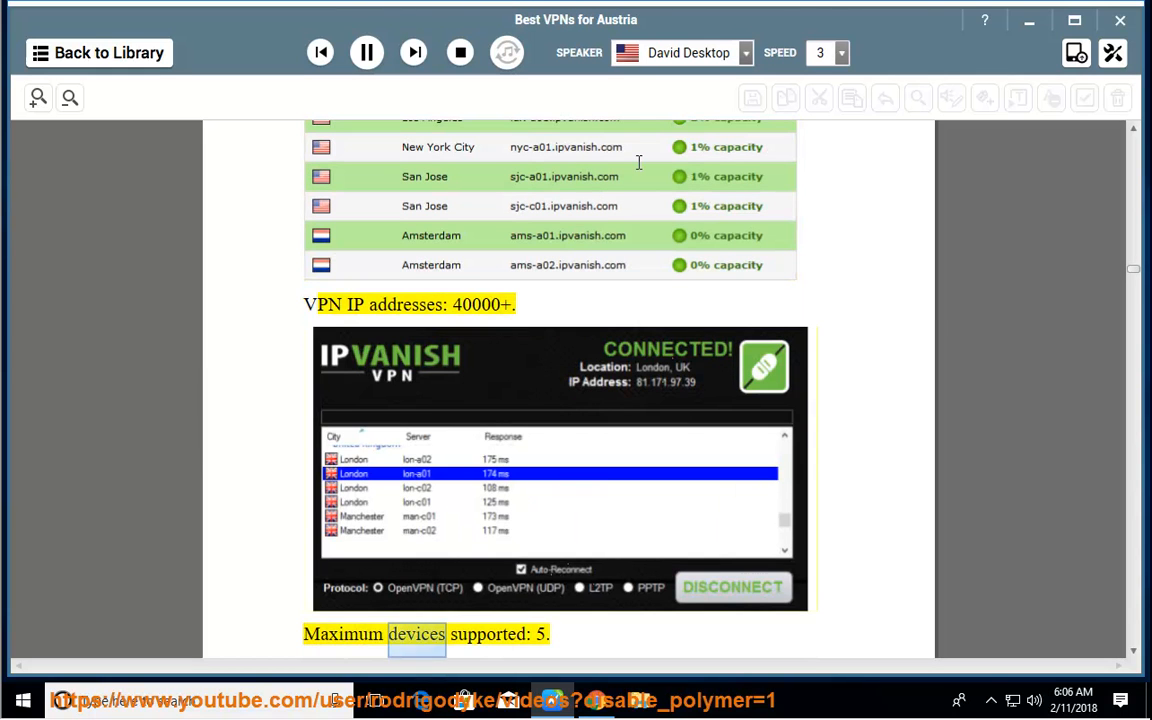
scroll("down", 3)
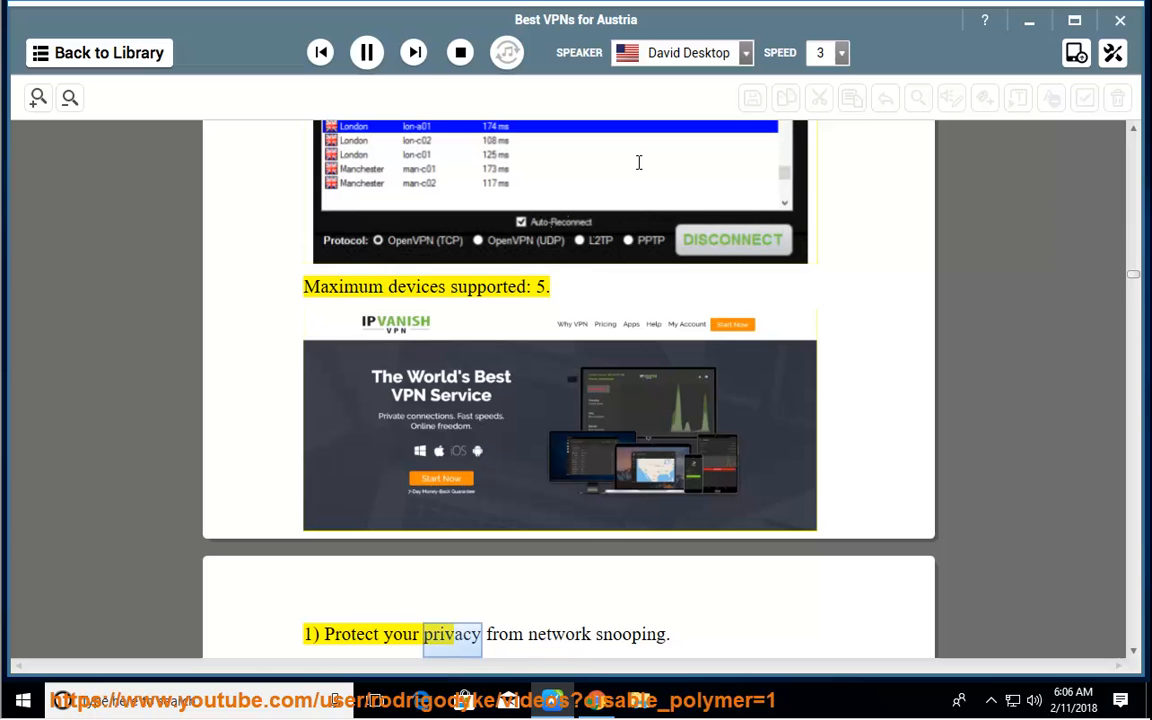
Follow the narration through IPVanish's privacy, censorship and device-protection benefits to the five-connections paragraph
scroll("down", 3)
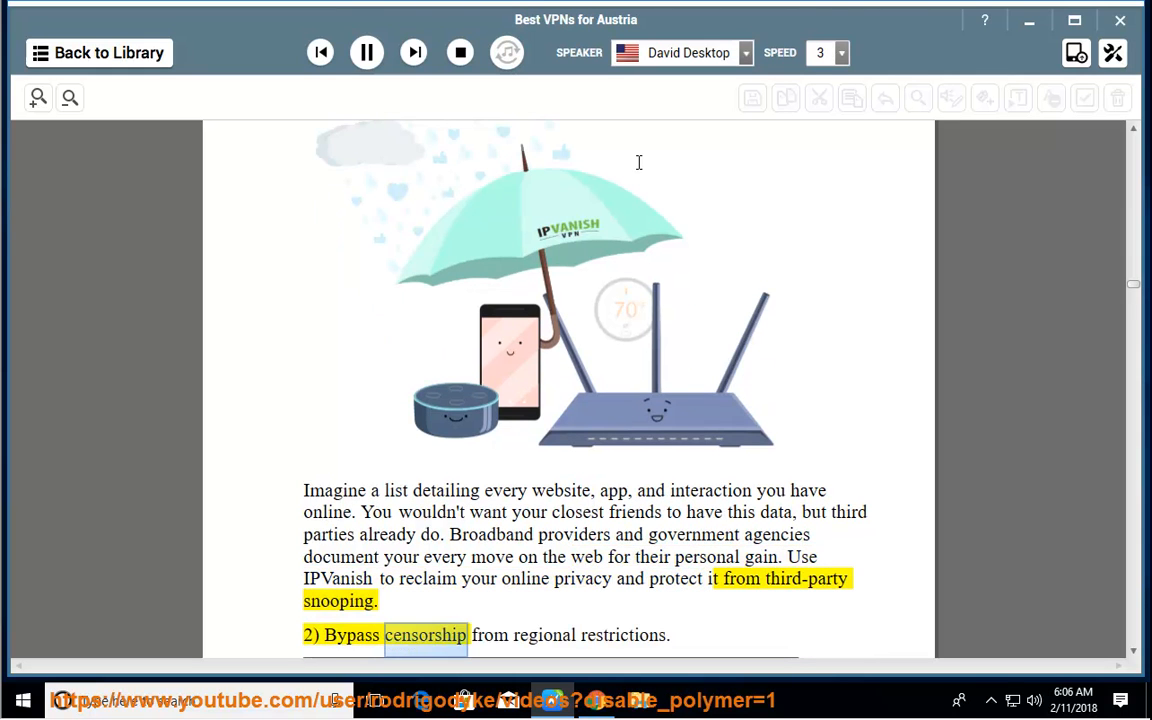
scroll("down", 3)
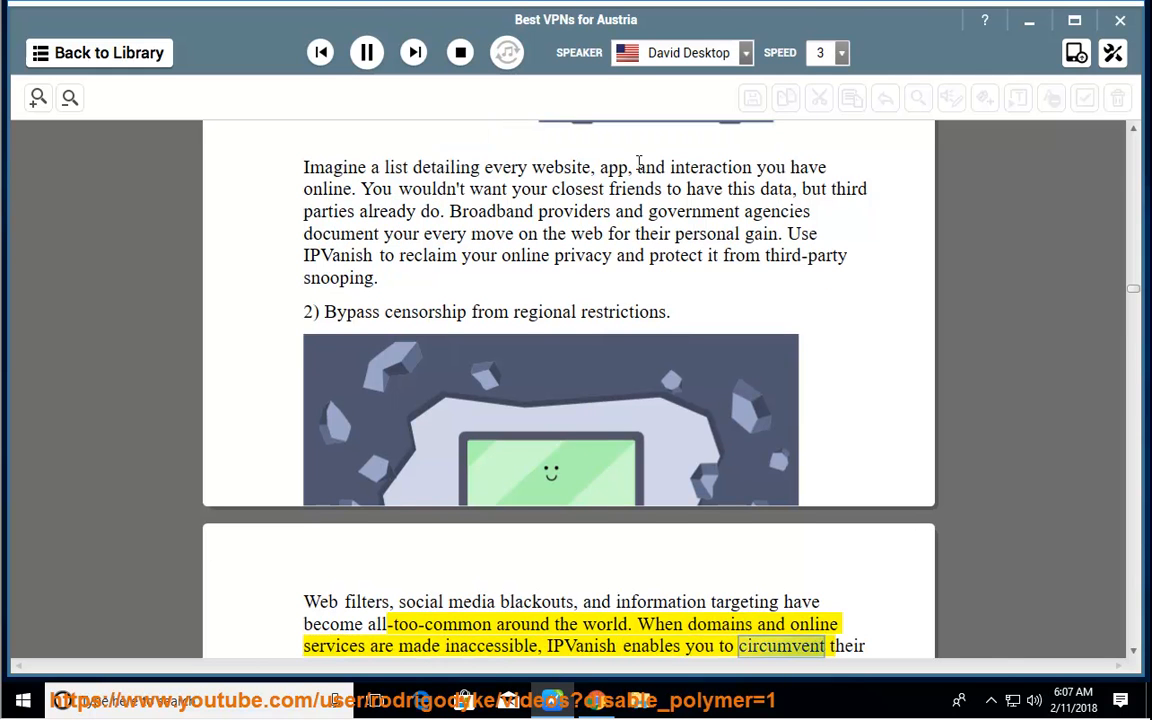
scroll("down", 3)
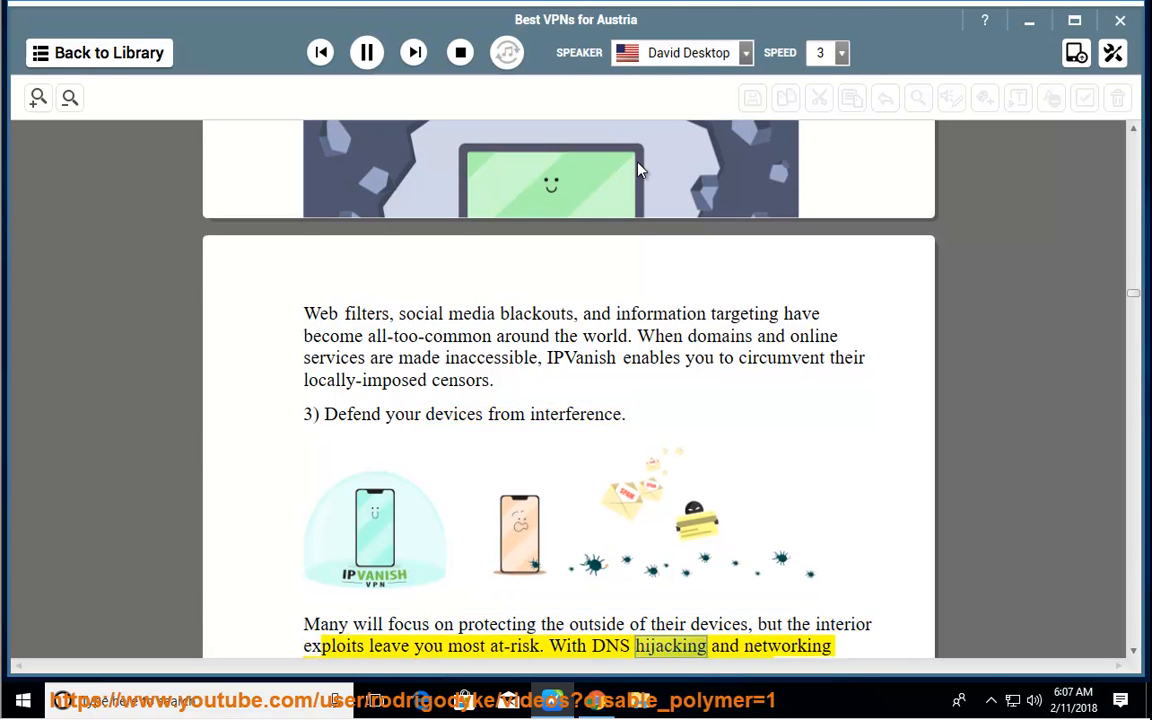
scroll("down", 3)
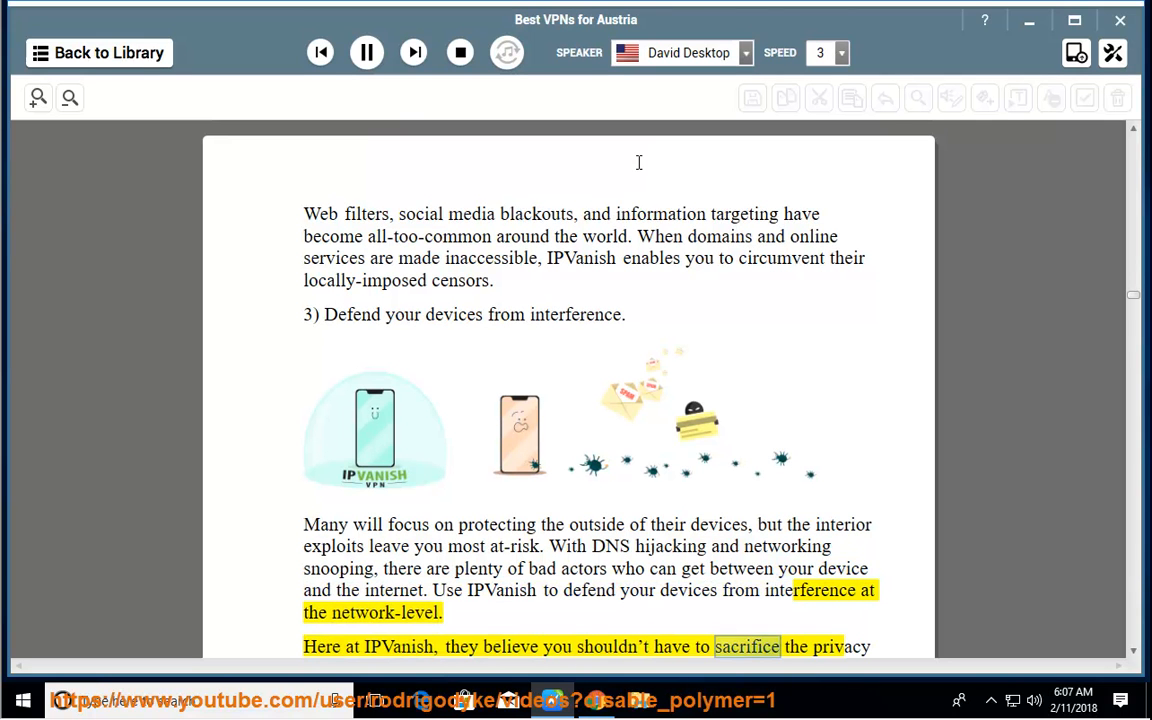
scroll("down", 3)
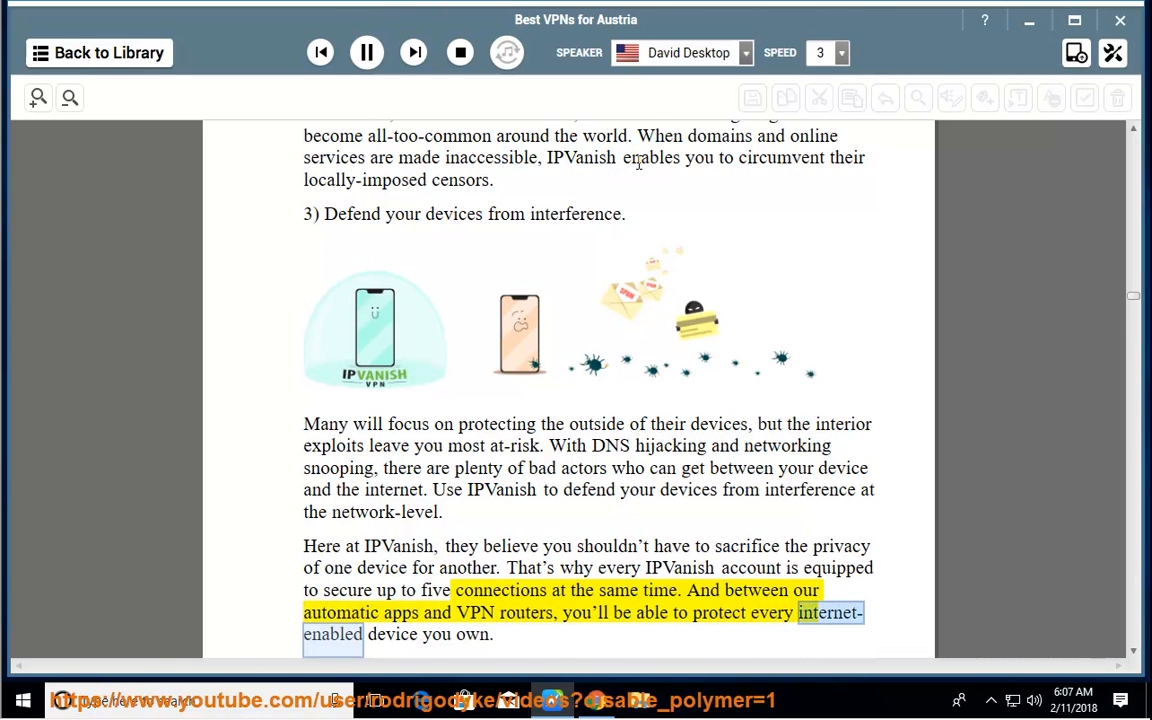
scroll("down", 3)
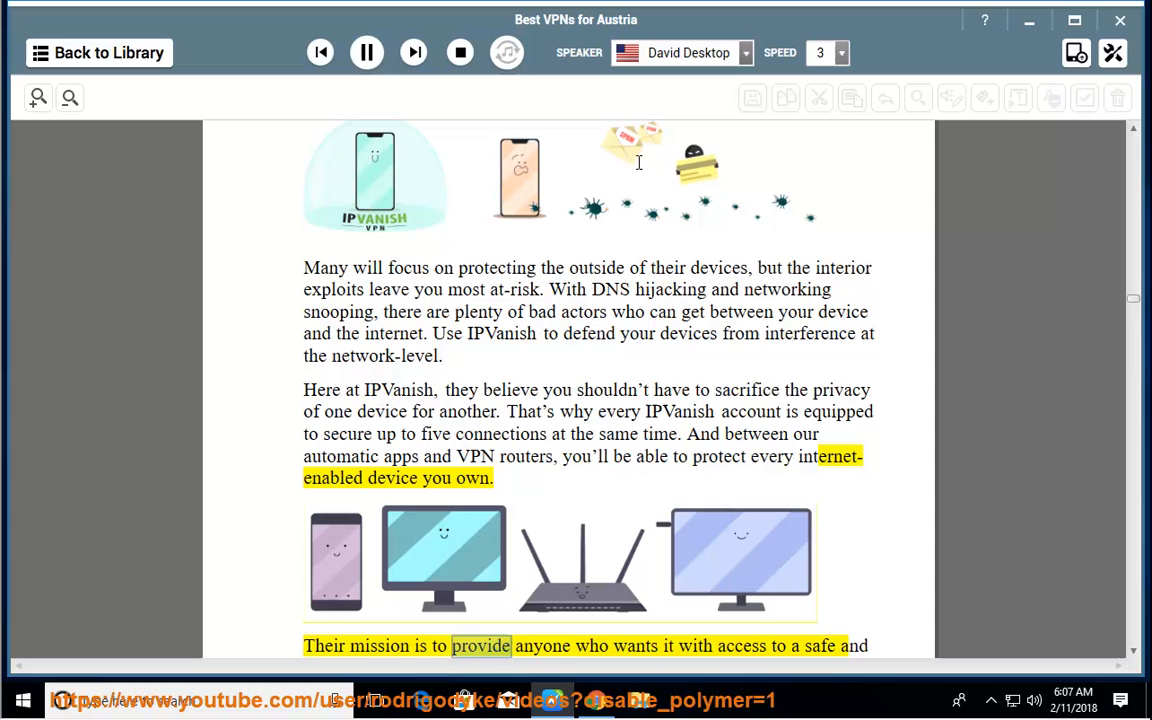
Follow the reading of IPVanish's no-third-parties, zero-logging mission paragraph into the 72% off plan feature list
scroll("down", 3)
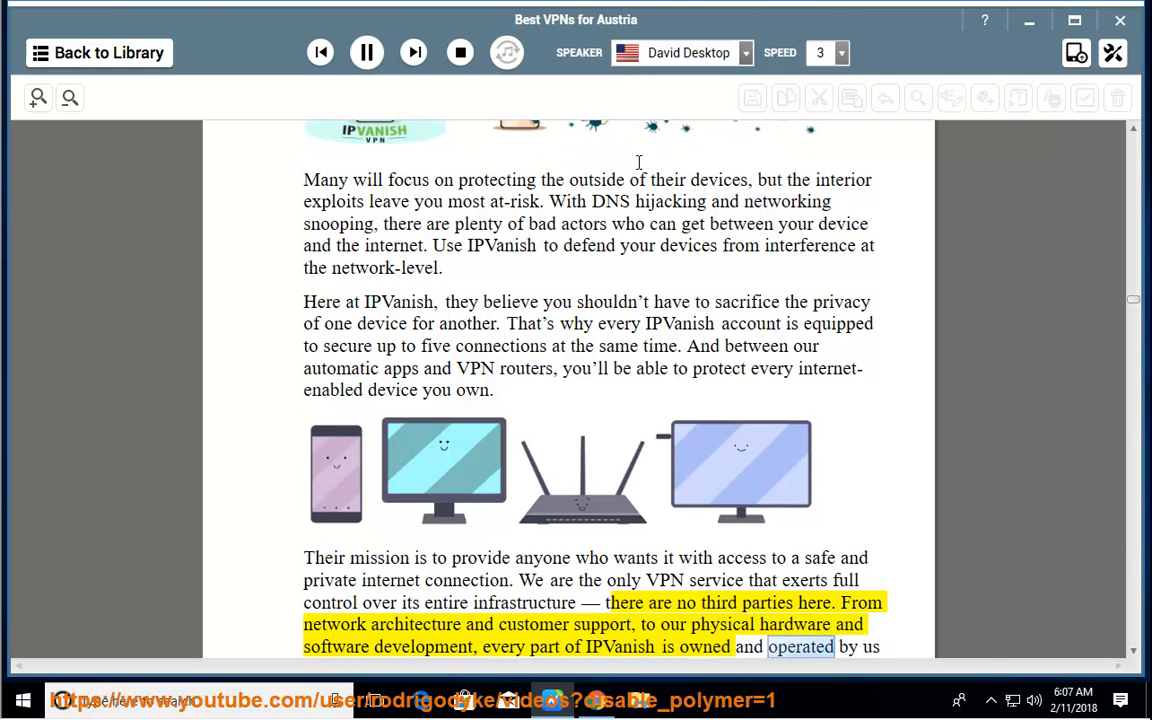
scroll("down", 3)
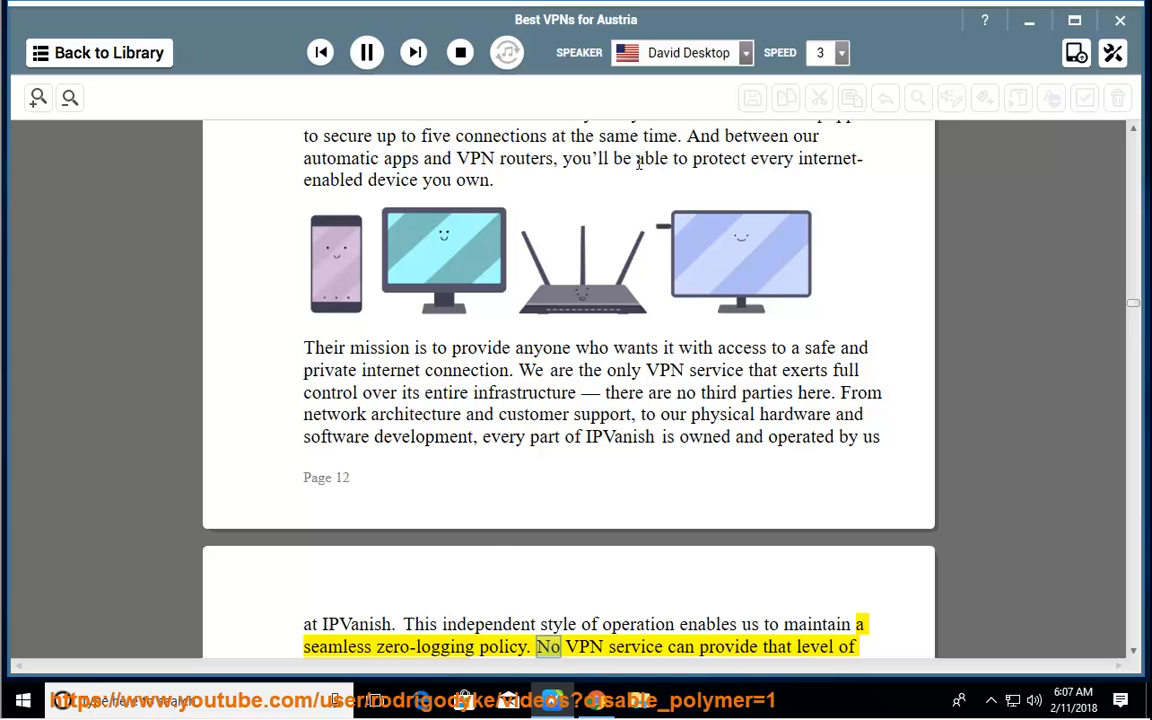
scroll("down", 3)
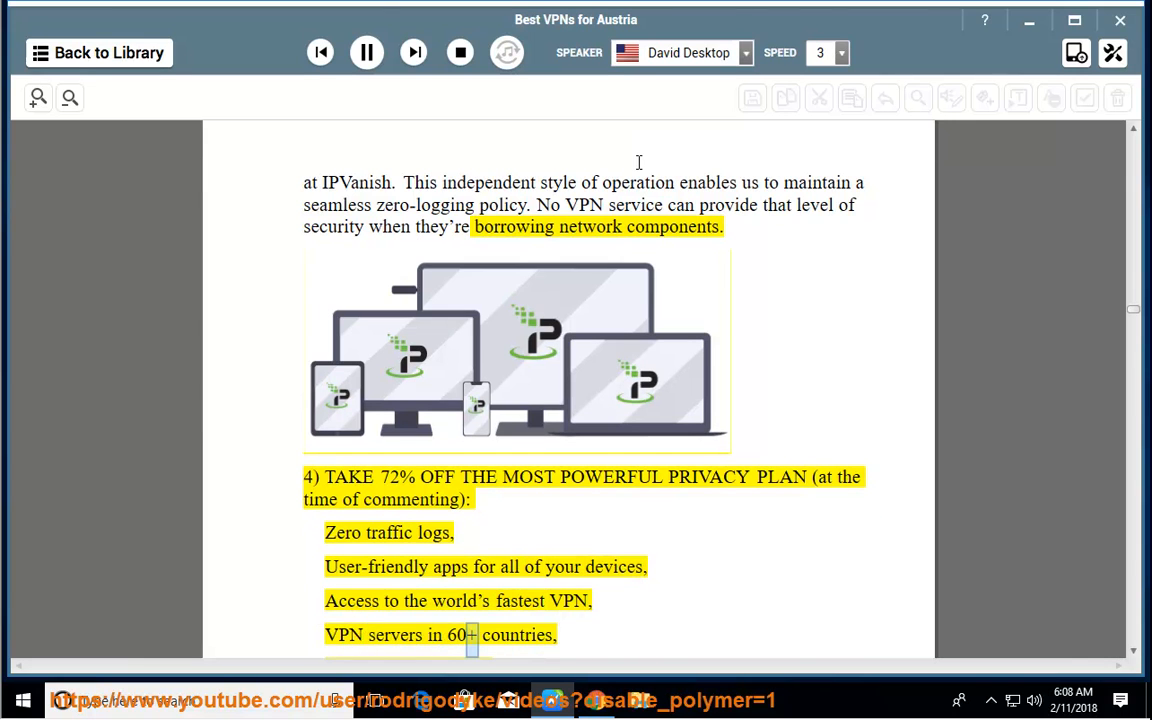
Follow the narration through the end of IPVanish's plan features and link
scroll("down", 3)
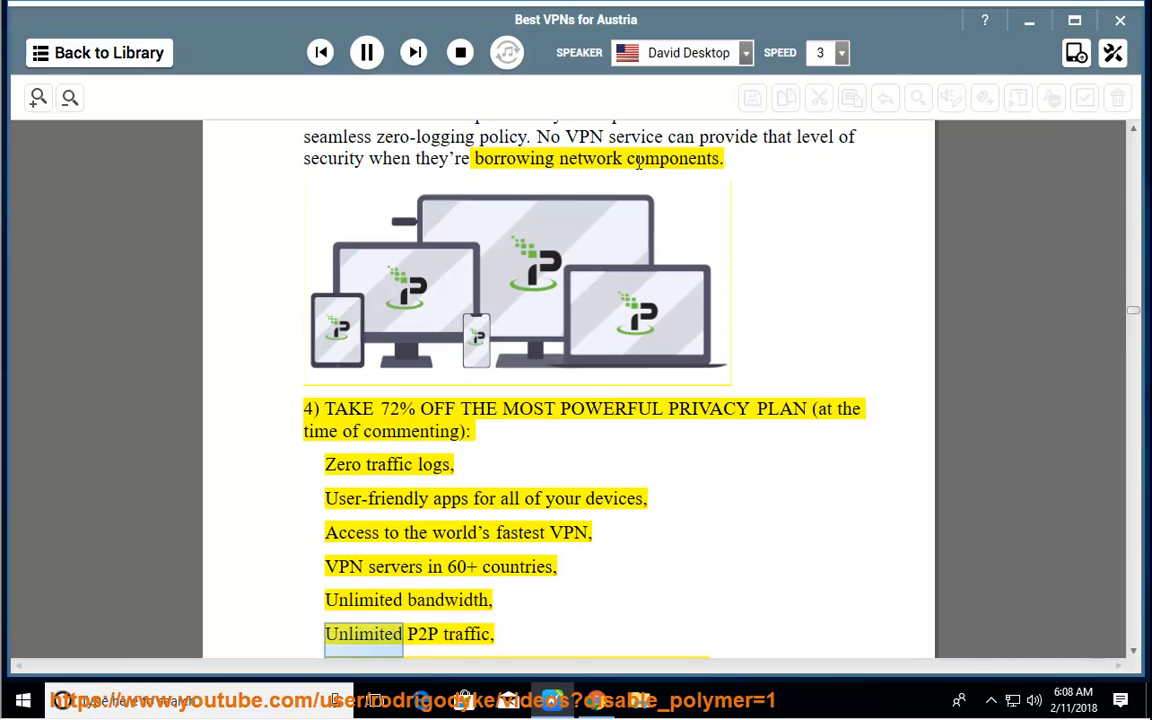
scroll("down", 3)
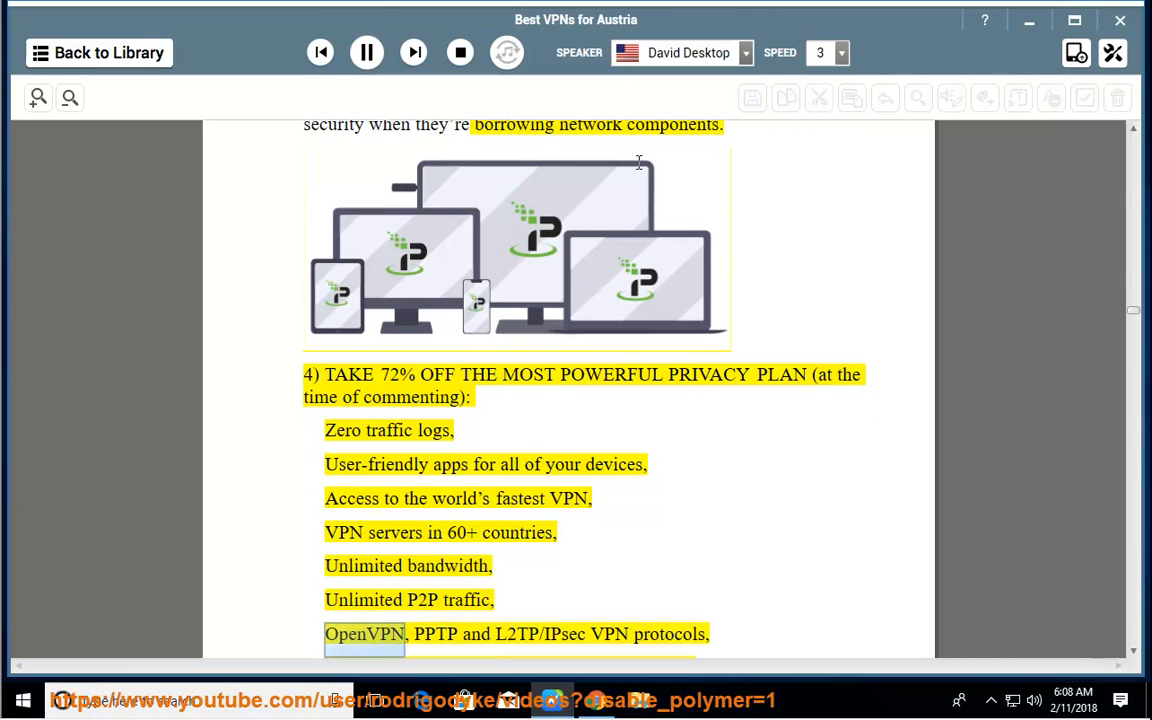
double_click(564, 632)
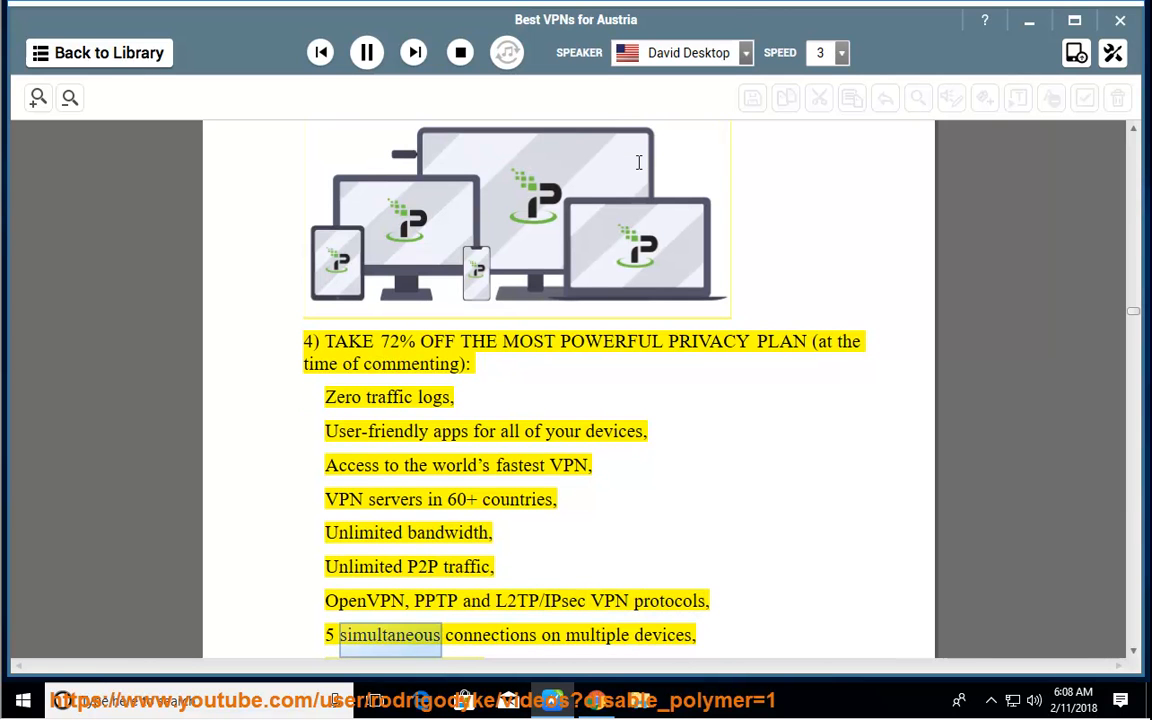
scroll("down", 3)
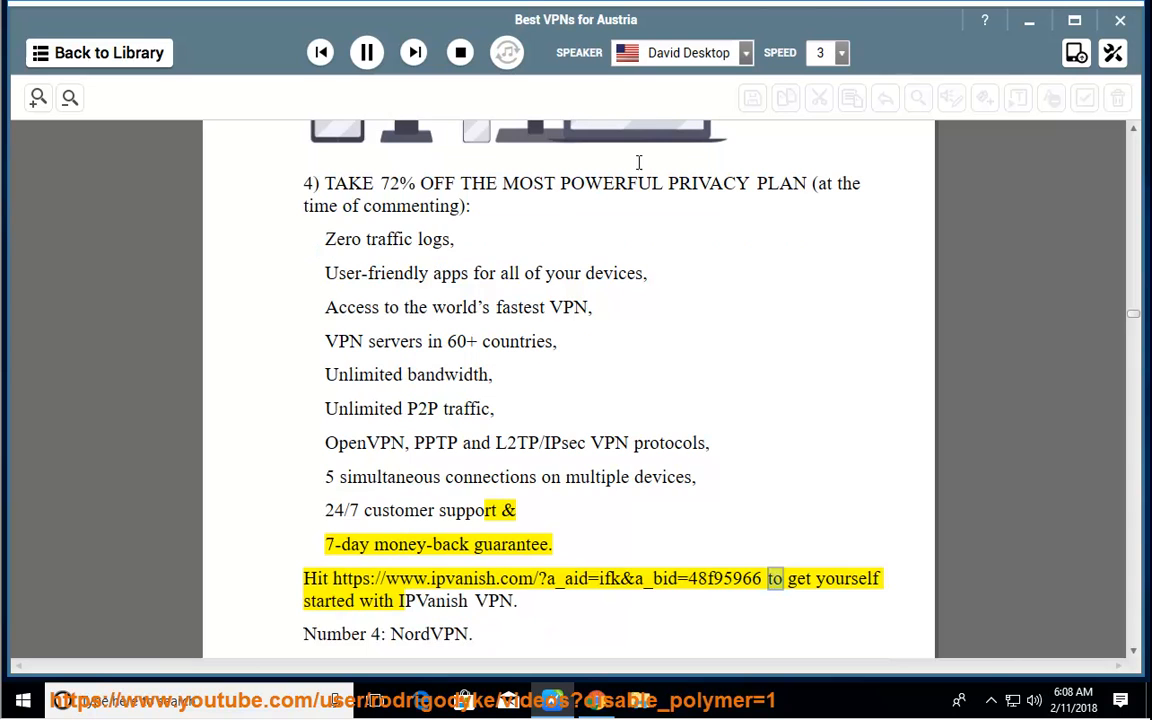
Follow the reading of NordVPN's pros and cons down to its Learn more section
double_click(494, 600)
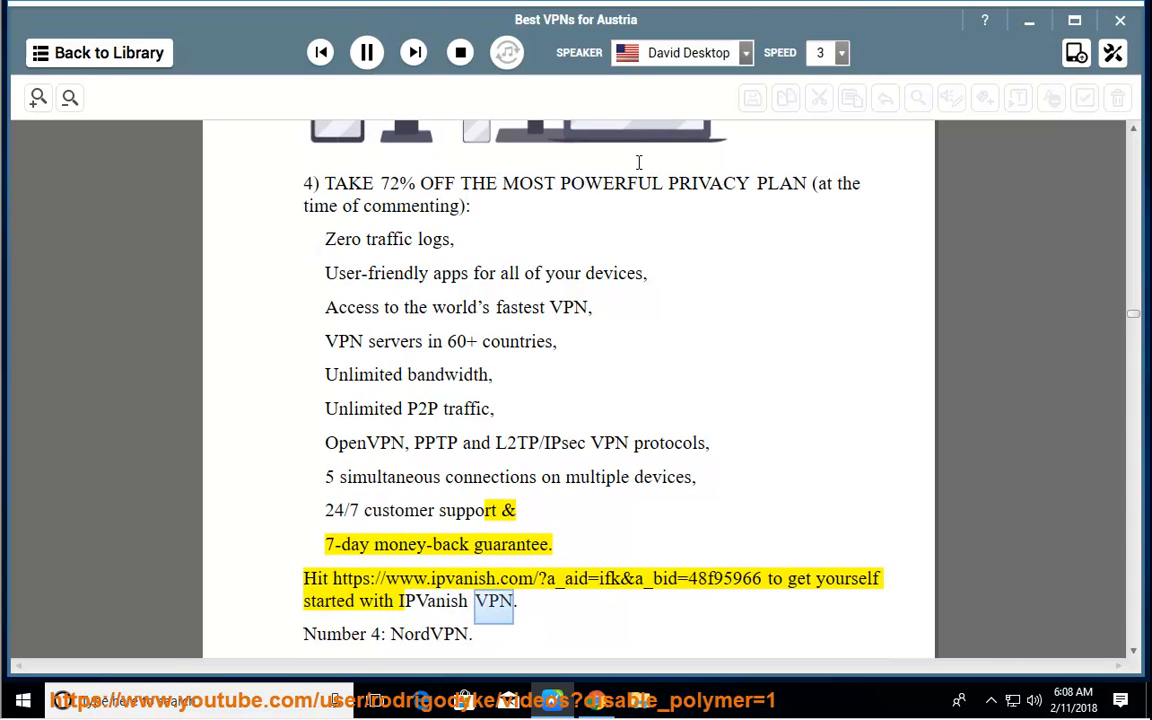
double_click(428, 634)
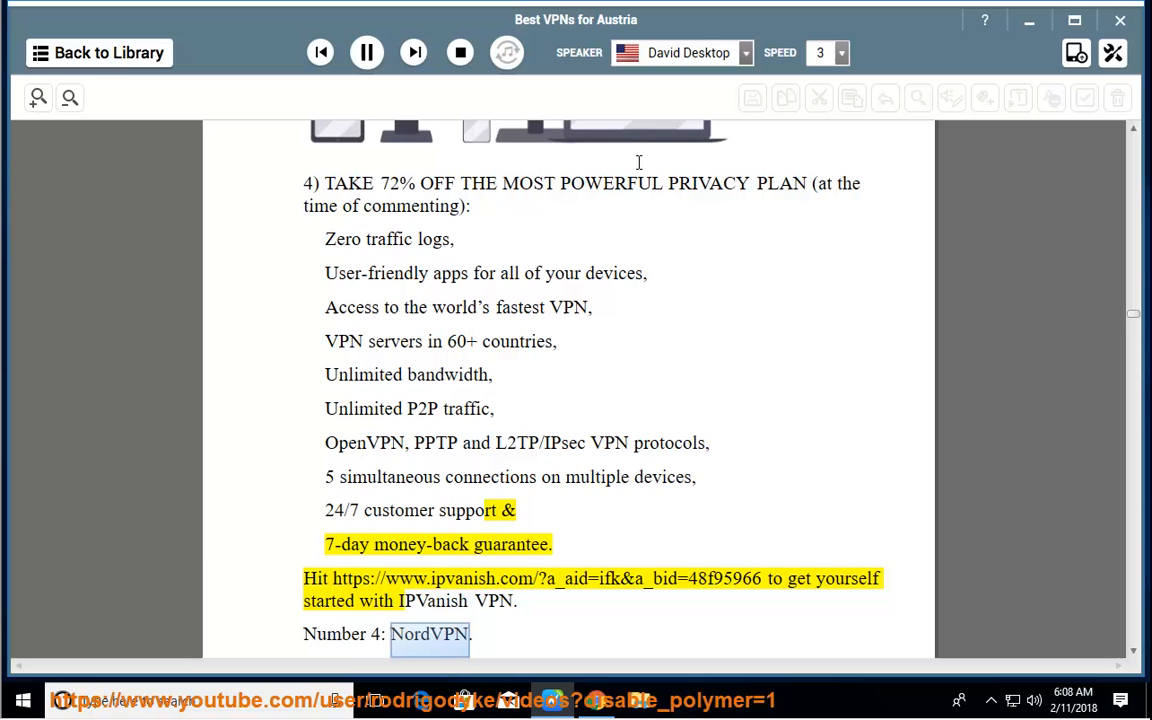
scroll("down", 3)
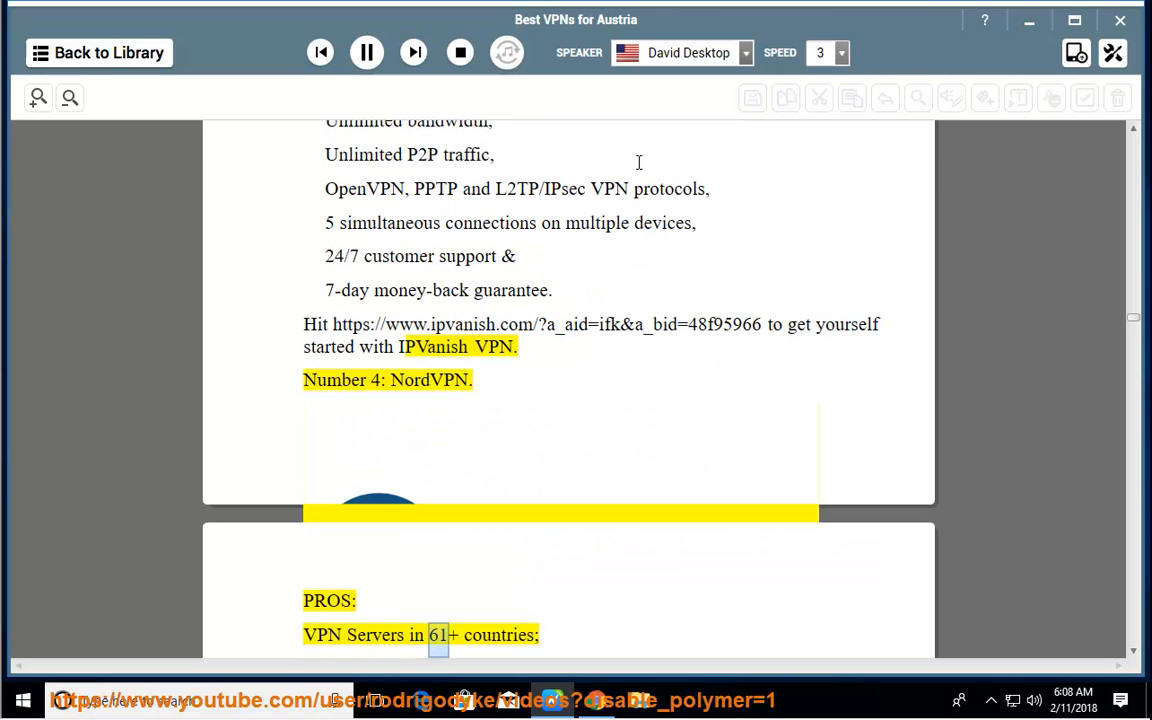
scroll("down", 3)
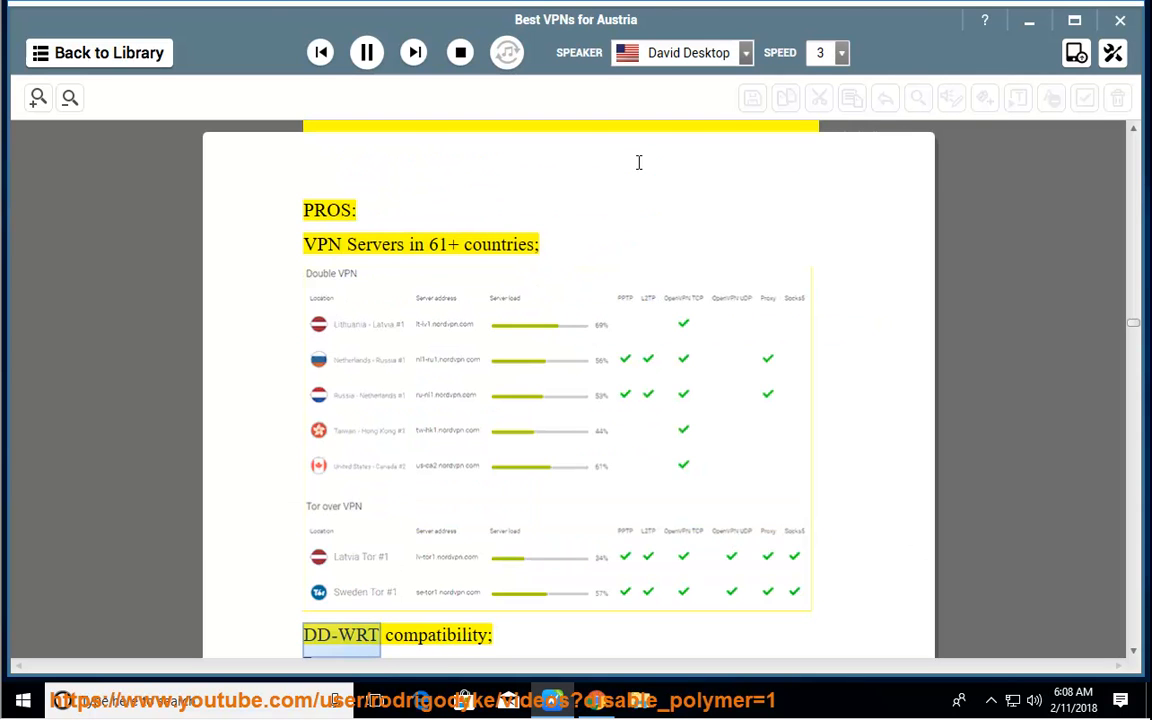
scroll("down", 3)
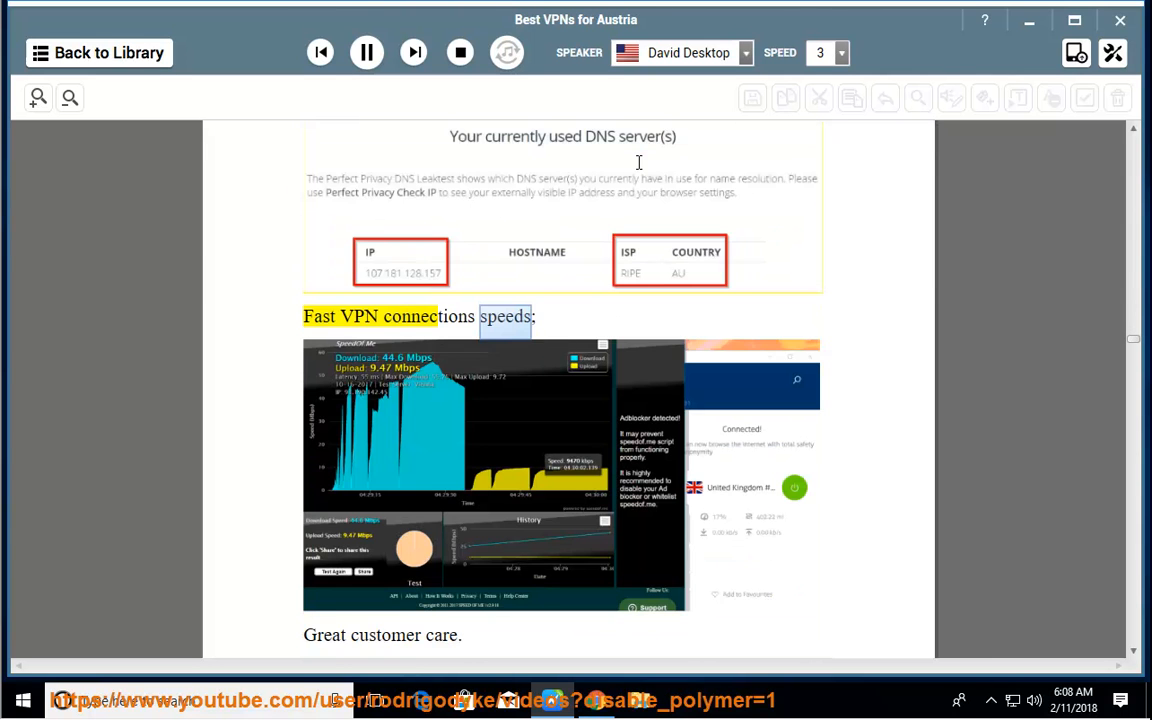
scroll("down", 3)
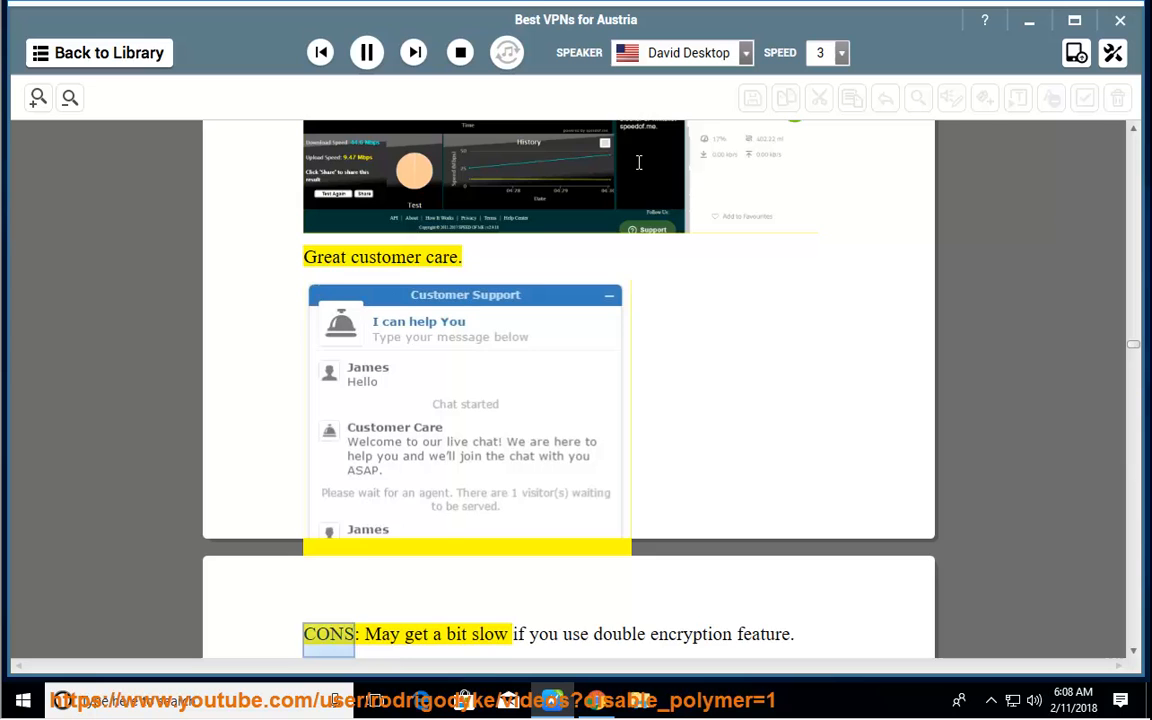
scroll("down", 3)
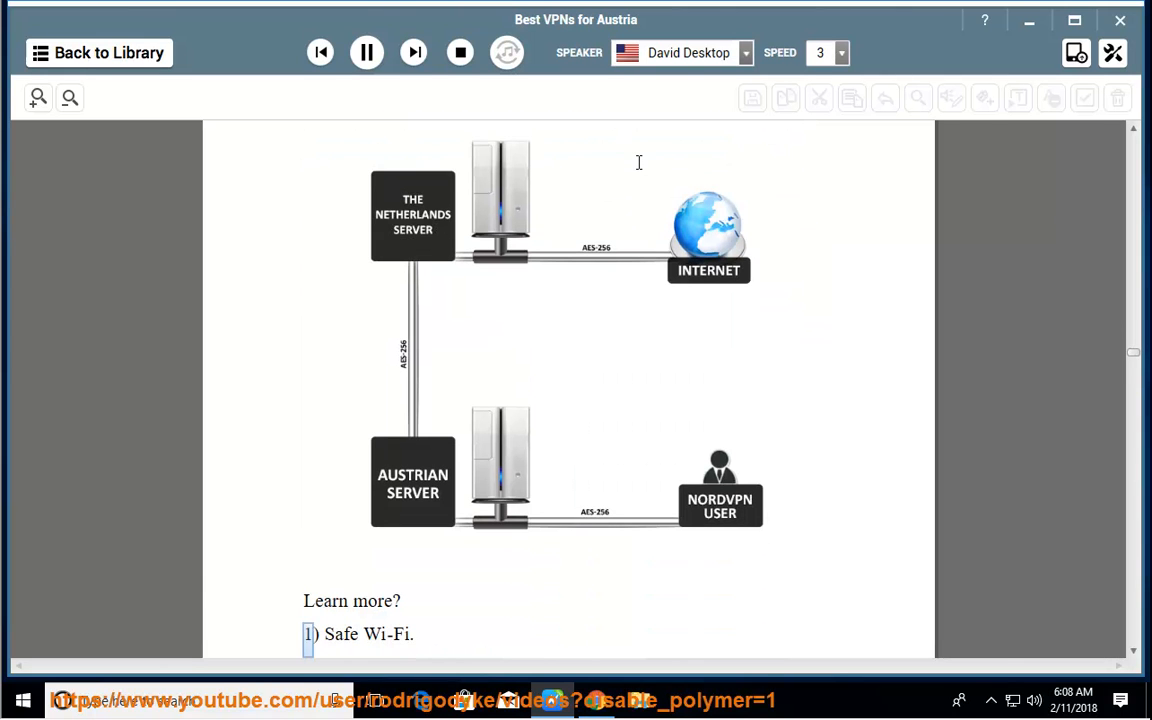
Follow NordVPN's Learn more benefits from Safe Wi-Fi through double encryption and superfast servers to the kill switch link
scroll("down", 3)
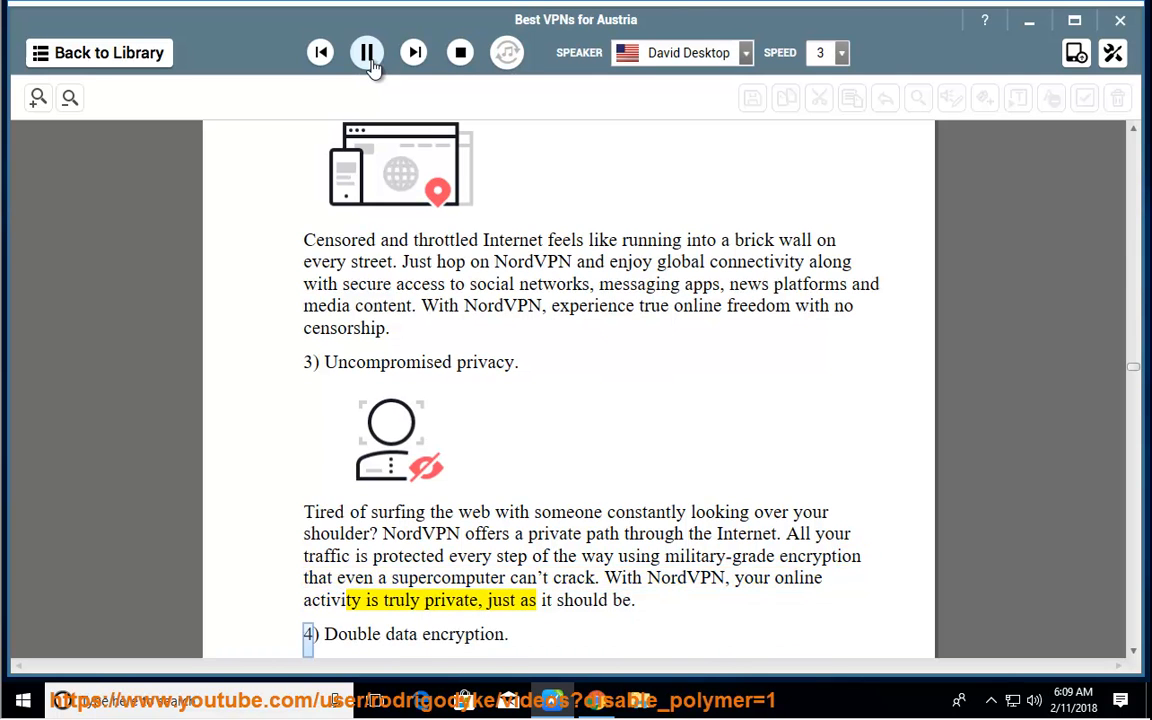
scroll("down", 3)
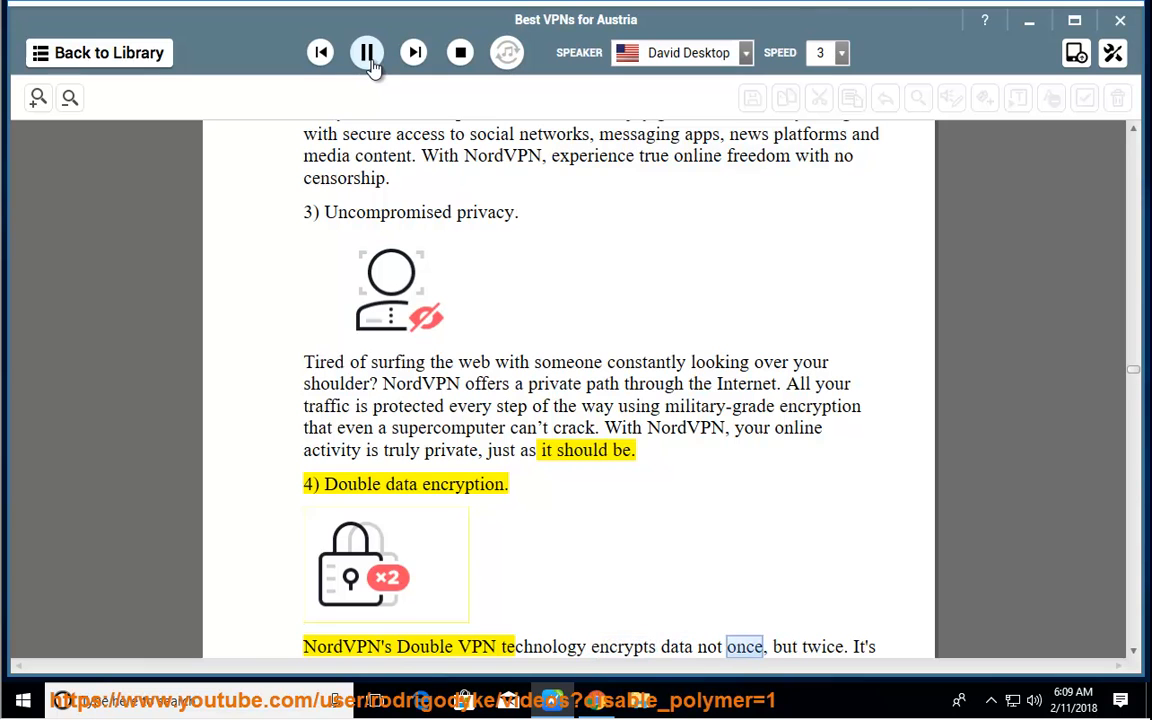
scroll("down", 3)
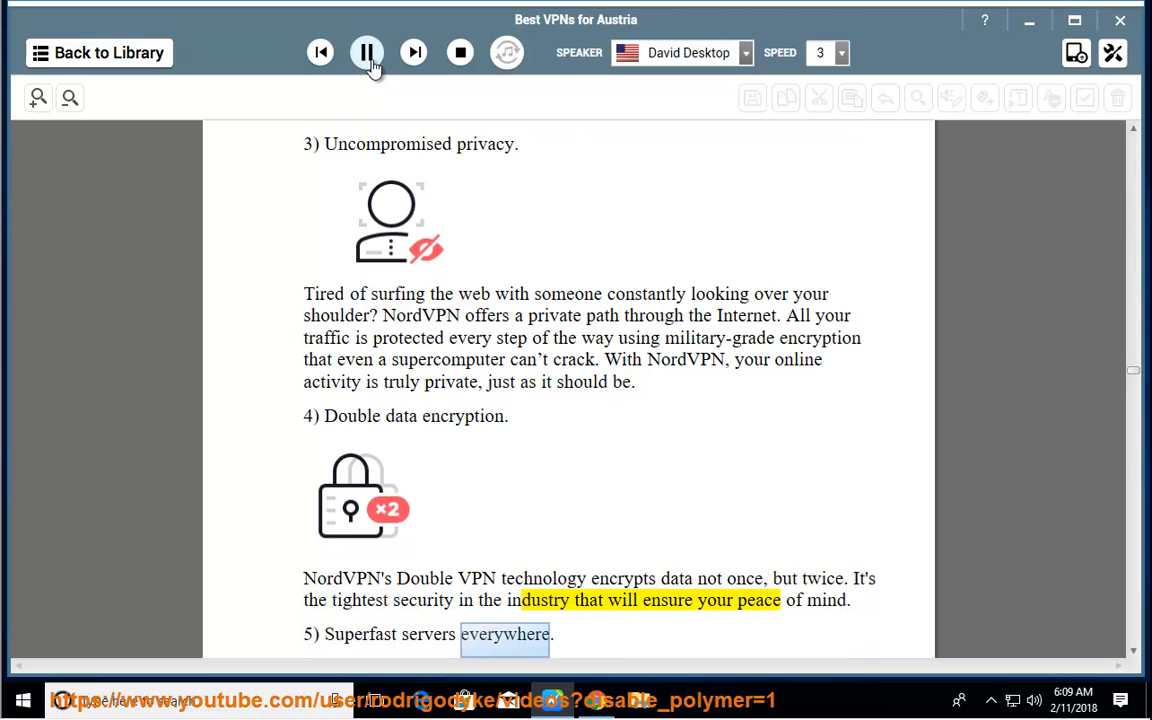
scroll("down", 3)
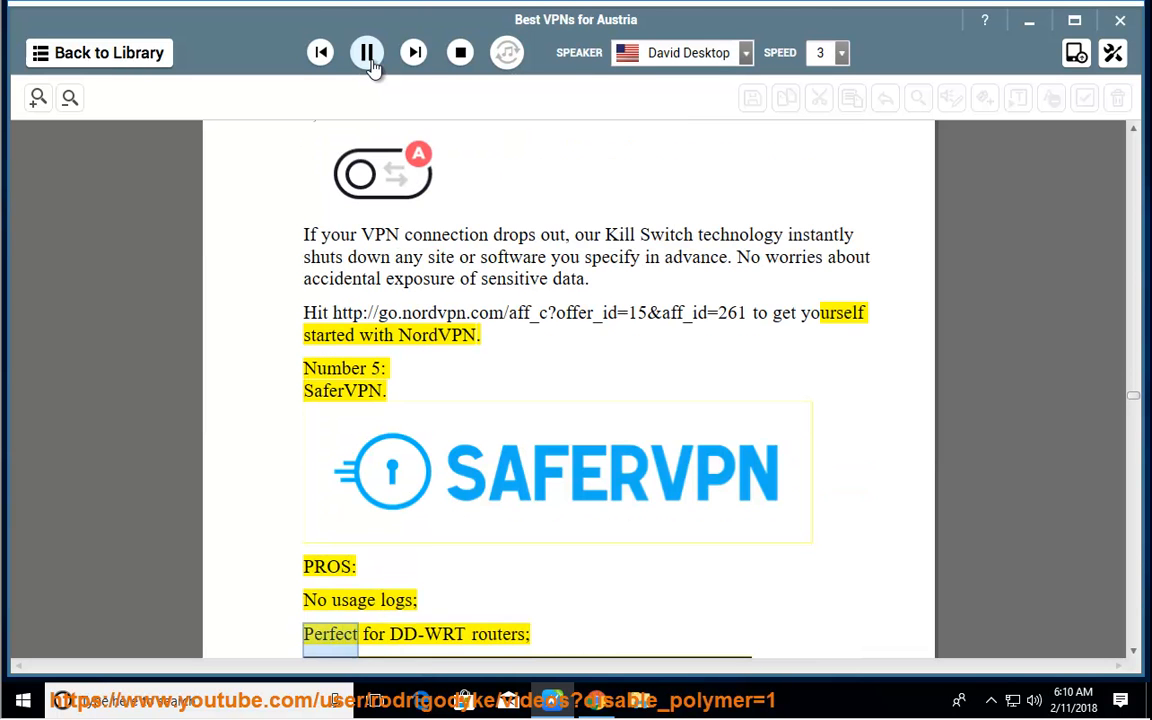
Follow the narration through SaferVPN's pros, server list, streaming access and censorship paragraphs to benefit 2: Internet Privacy
scroll("down", 3)
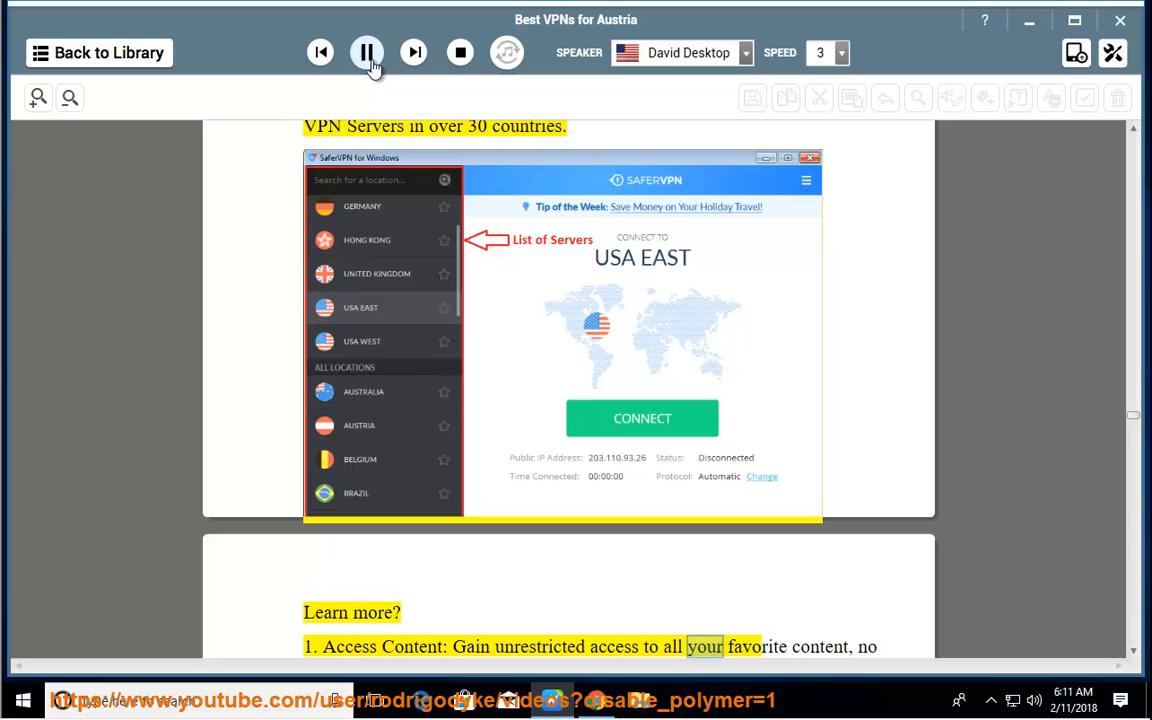
scroll("down", 3)
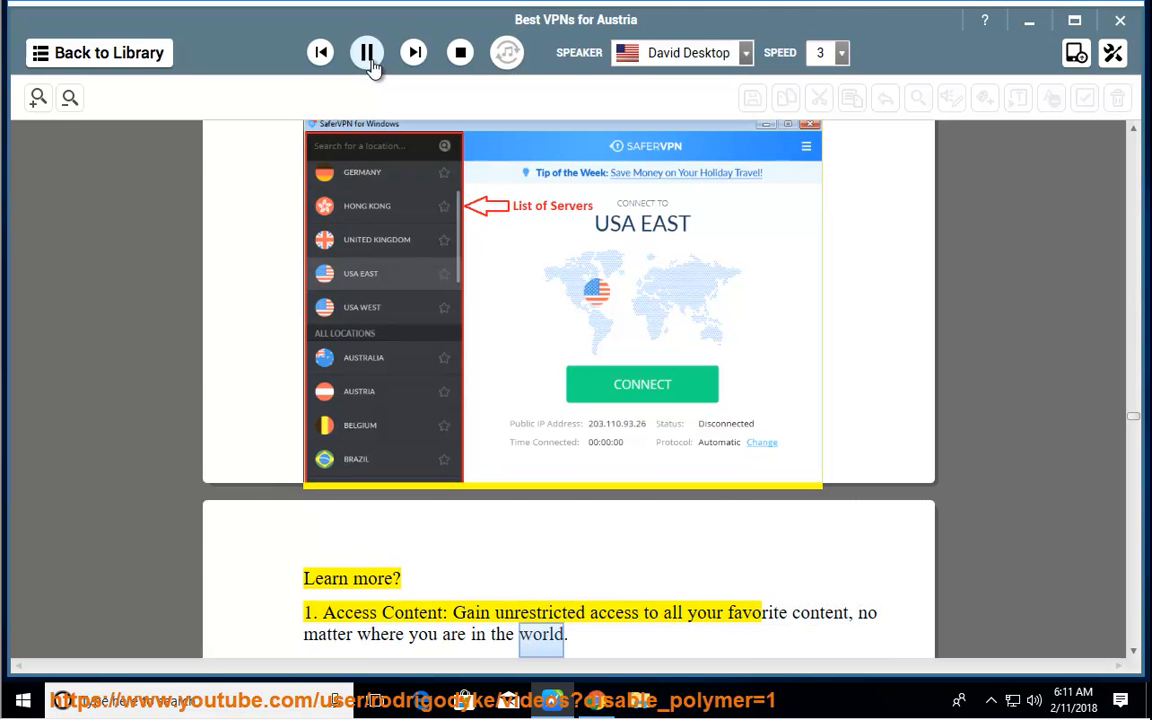
scroll("down", 3)
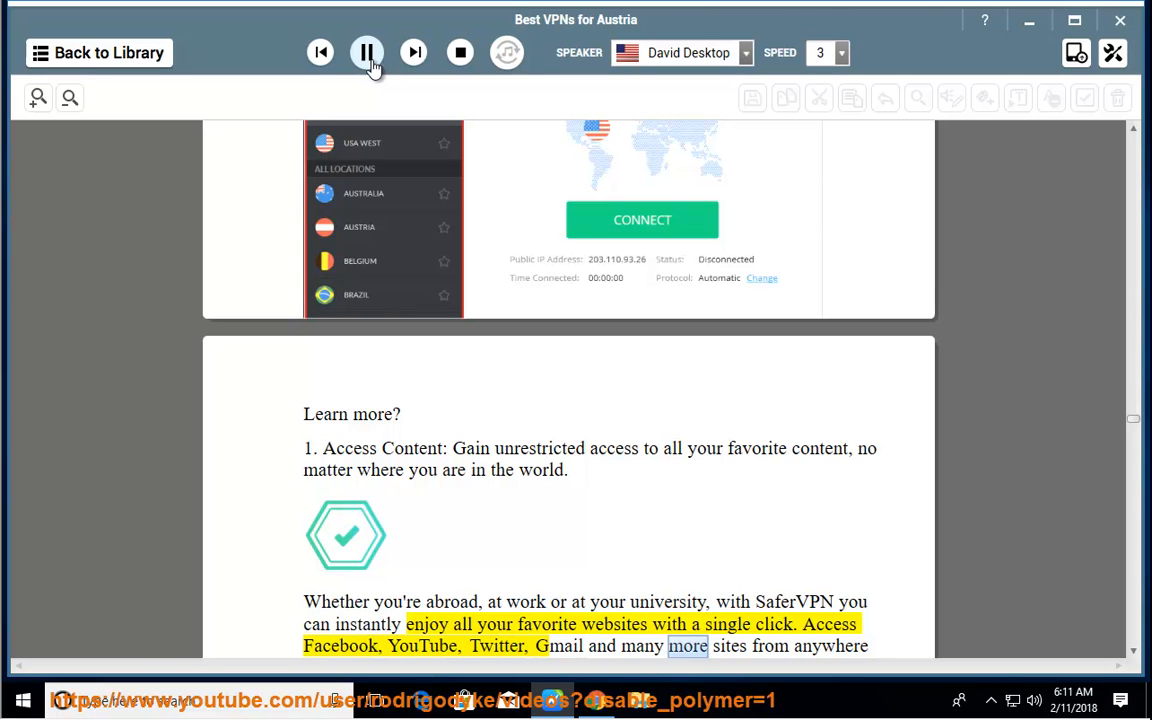
scroll("down", 3)
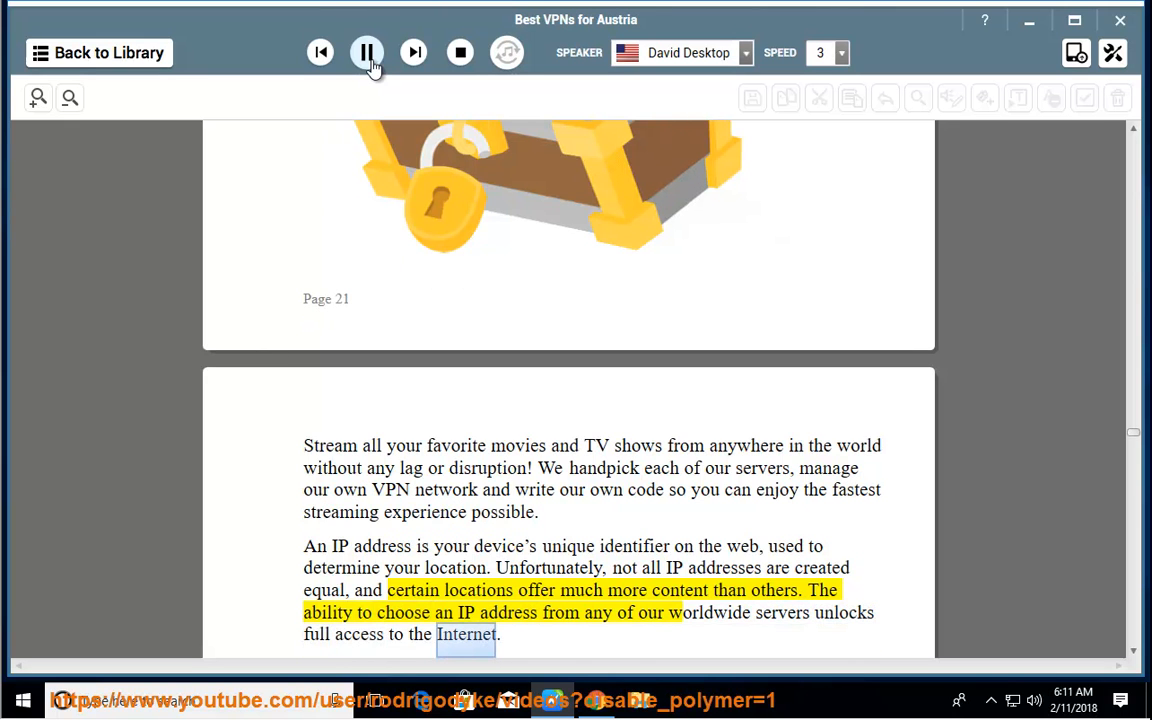
scroll("down", 3)
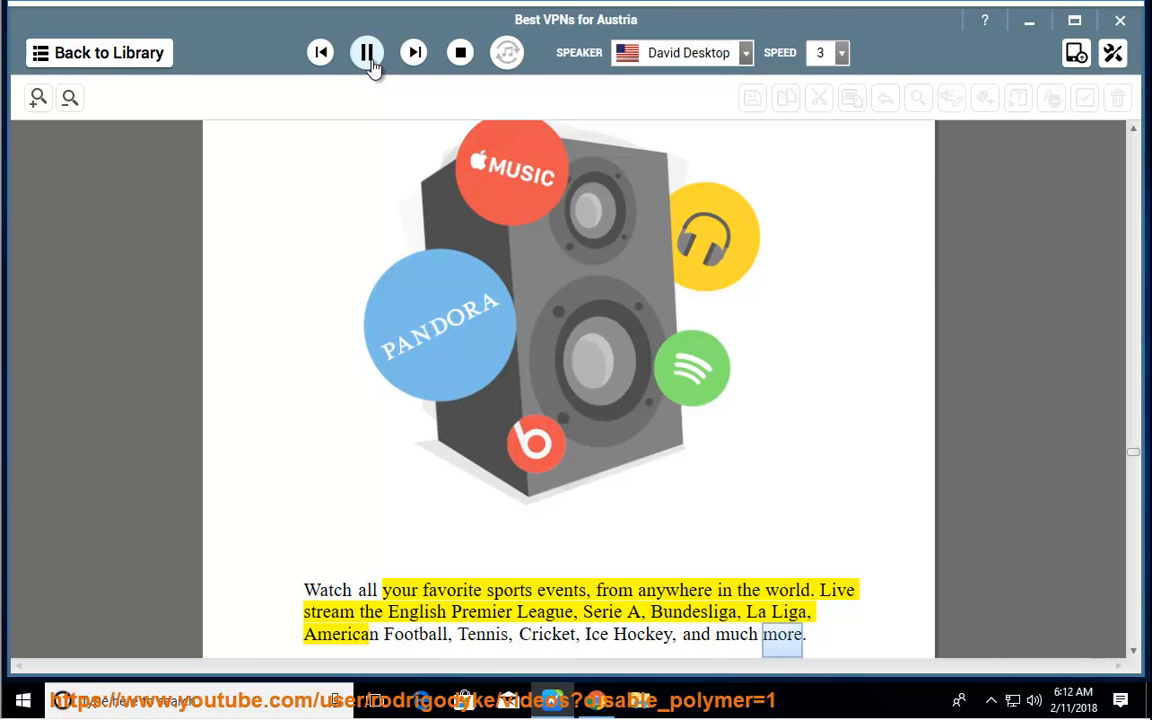
scroll("down", 3)
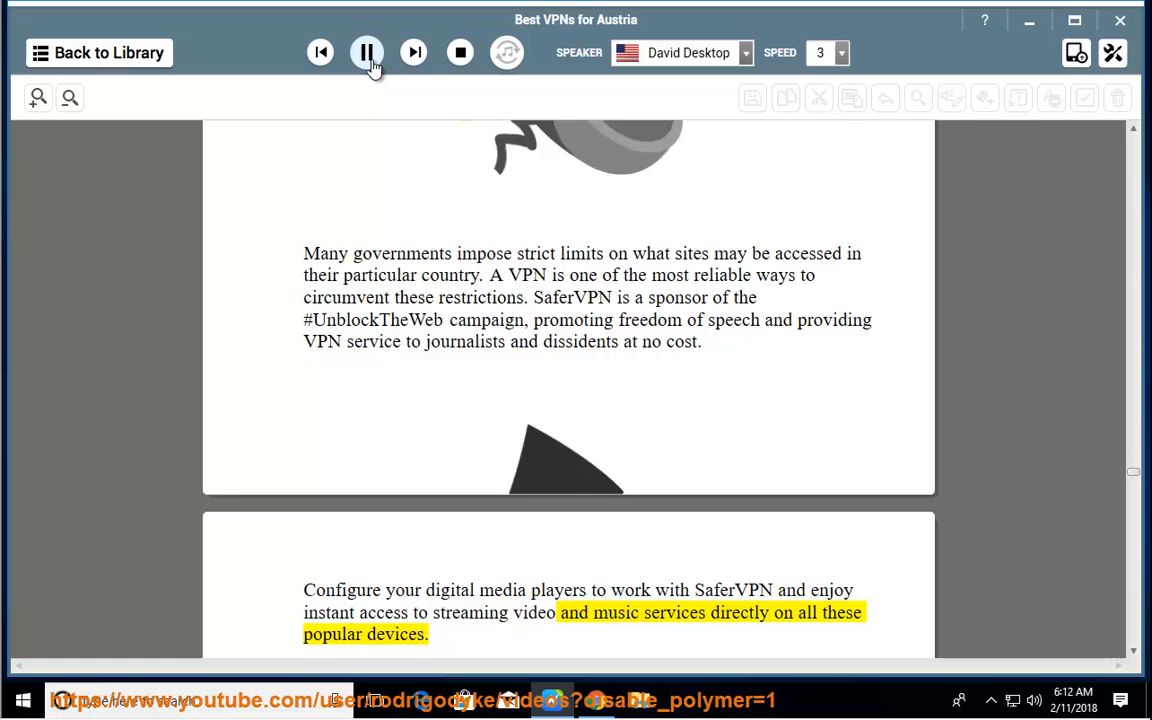
scroll("down", 3)
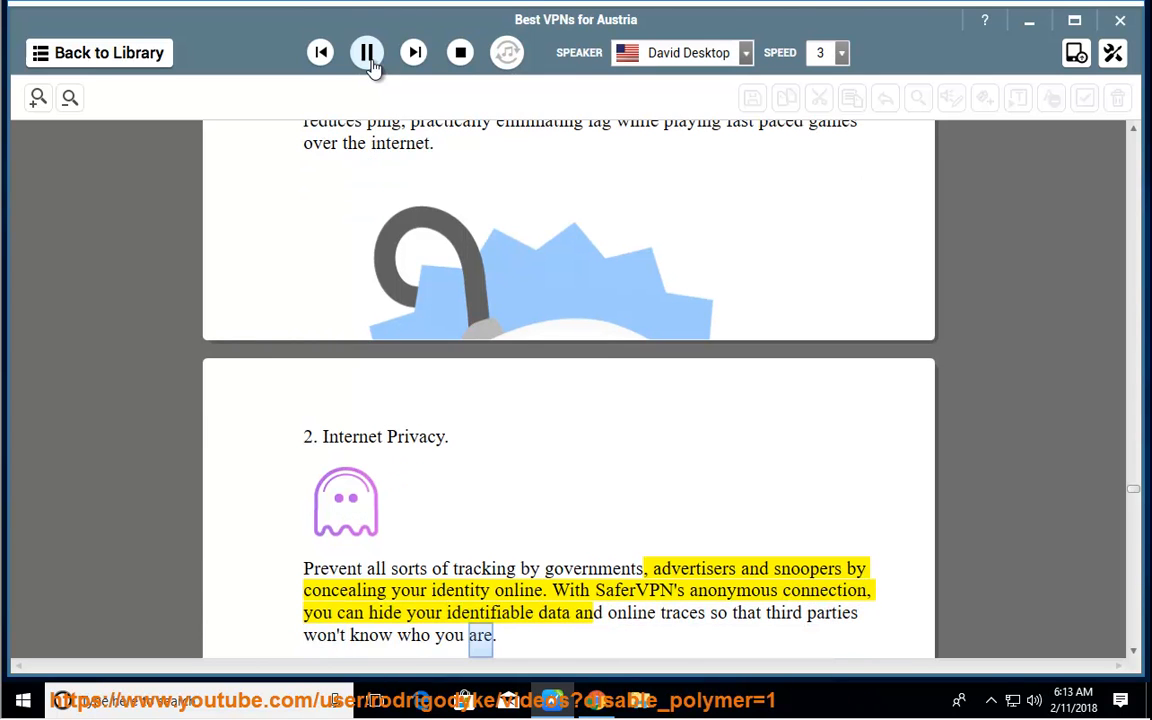
Follow the reading of SaferVPN's privacy, anonymous IP and encryption paragraphs into its fast, unthrottled browsing passage
scroll("down", 3)
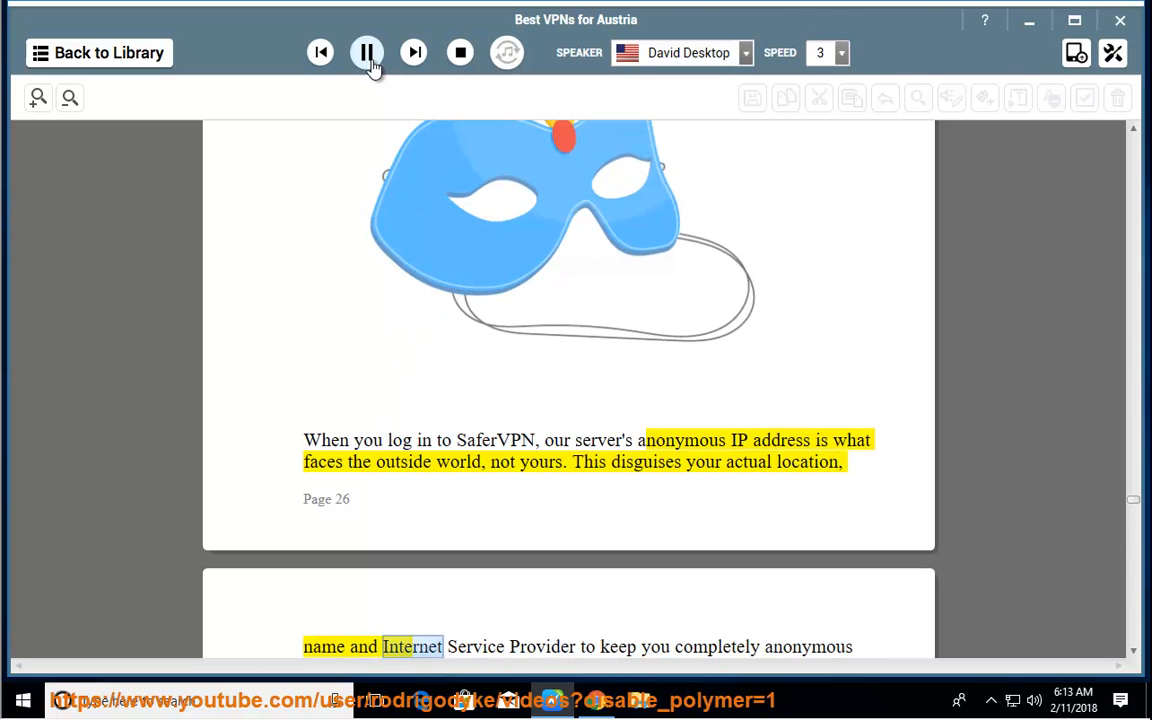
scroll("down", 3)
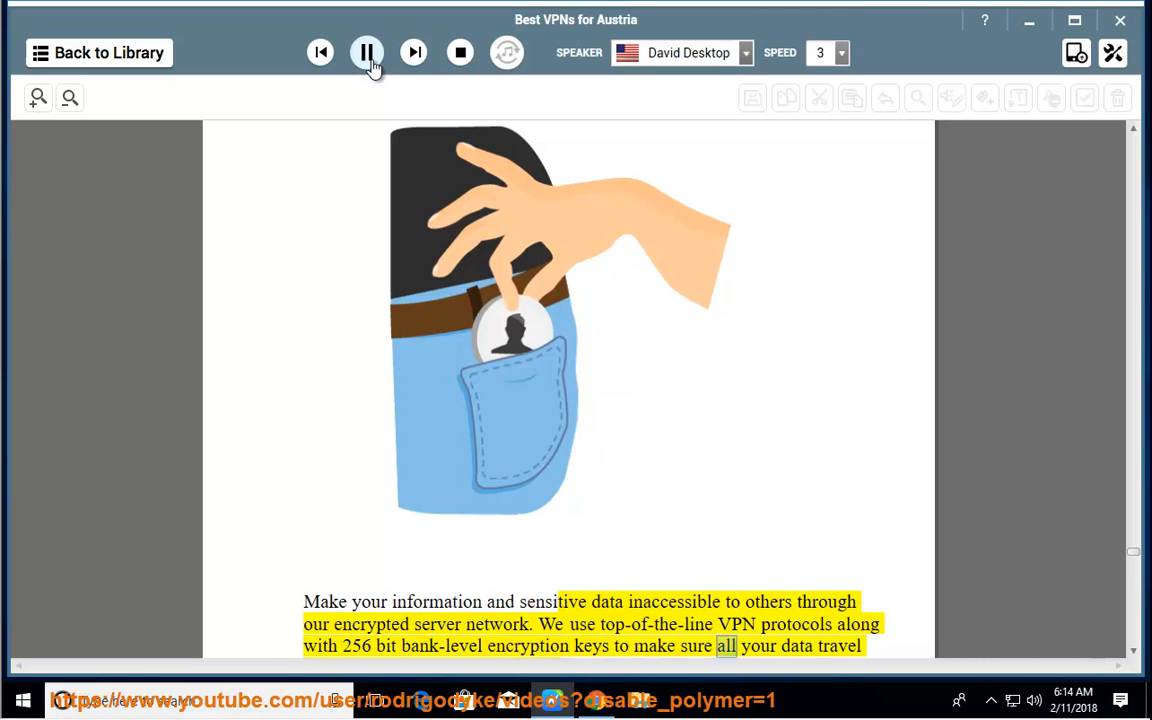
scroll("down", 3)
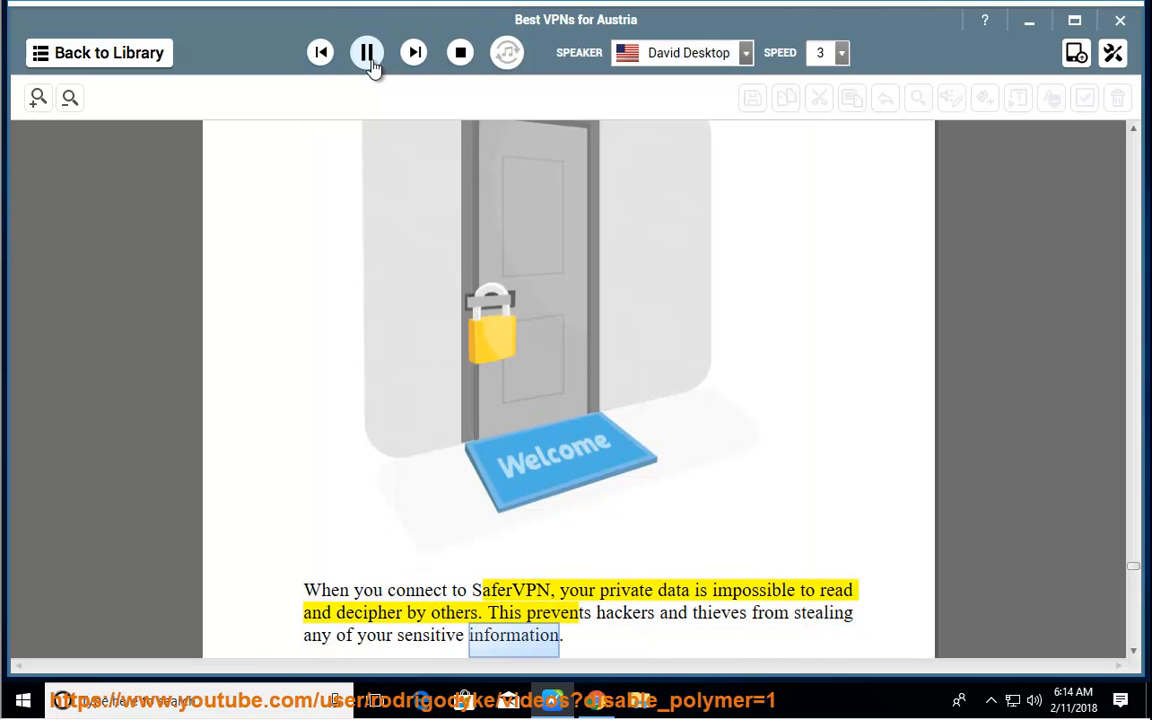
scroll("down", 3)
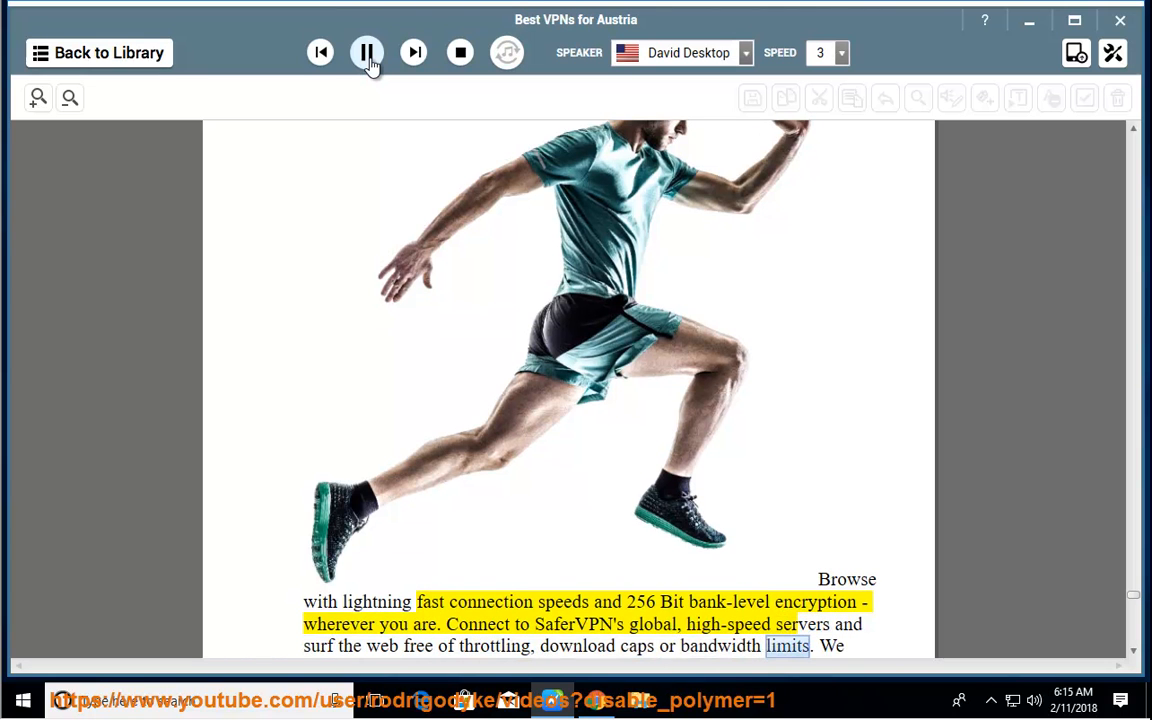
scroll("down", 3)
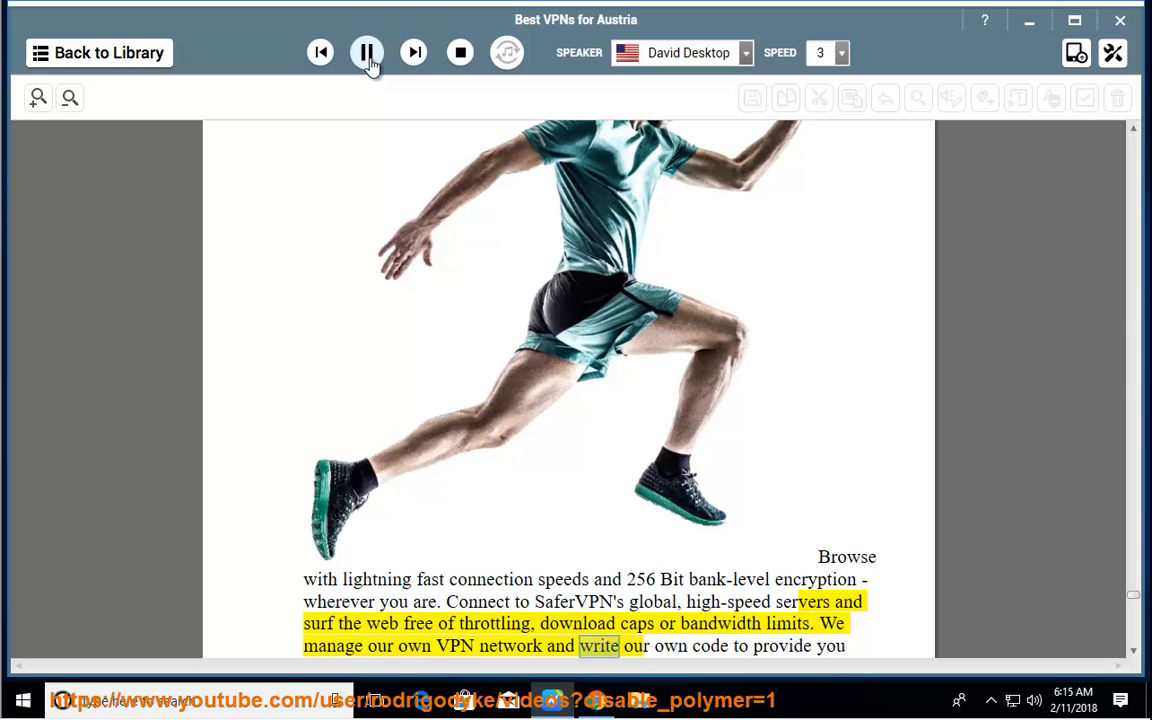